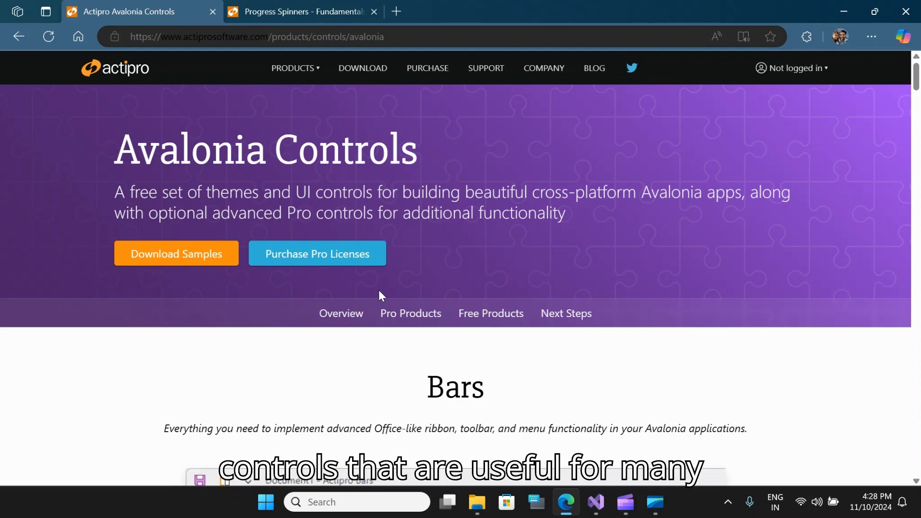
# Scroll to the Bars ribbon demo and switch it to the Simplified Ribbon layout.
pyautogui.scroll(-3)
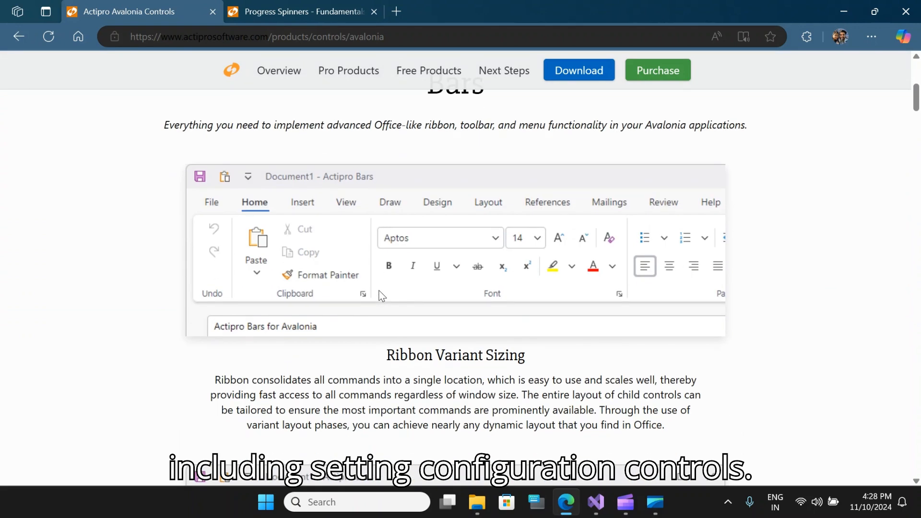
pyautogui.scroll(-3)
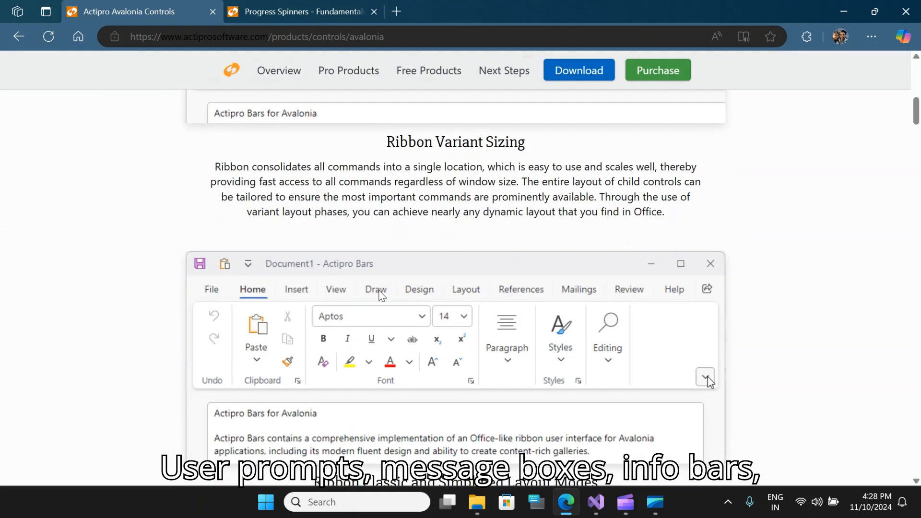
pyautogui.click(705, 378)
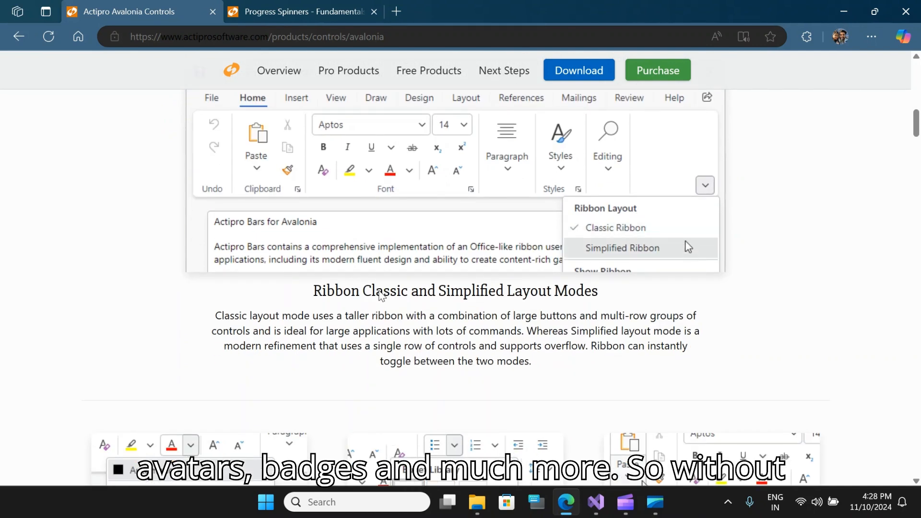
pyautogui.scroll(-3)
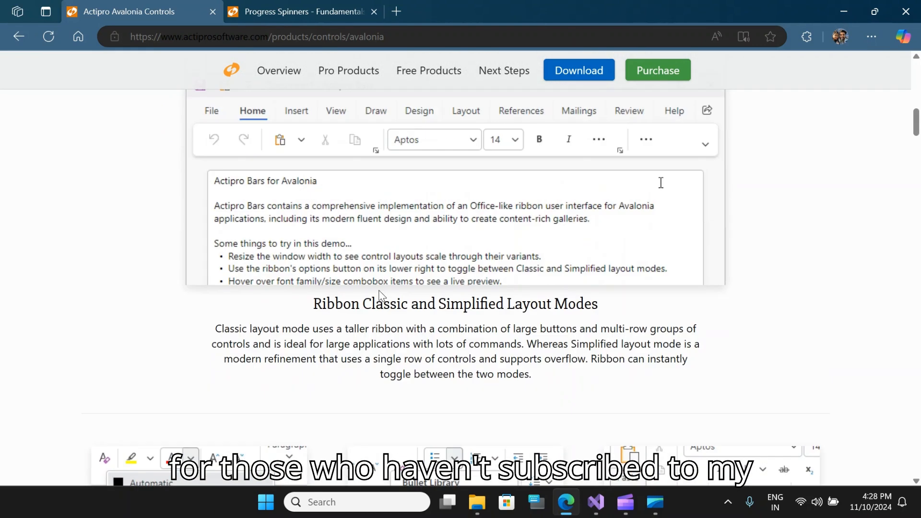
# Reveal the demo's overflowed font, clipboard and paragraph commands via the '...' menus.
pyautogui.click(599, 194)
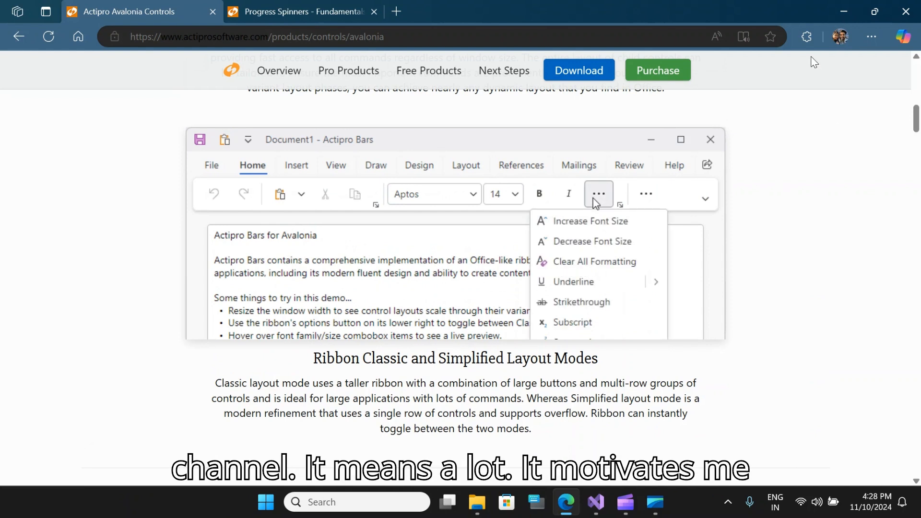
pyautogui.click(644, 194)
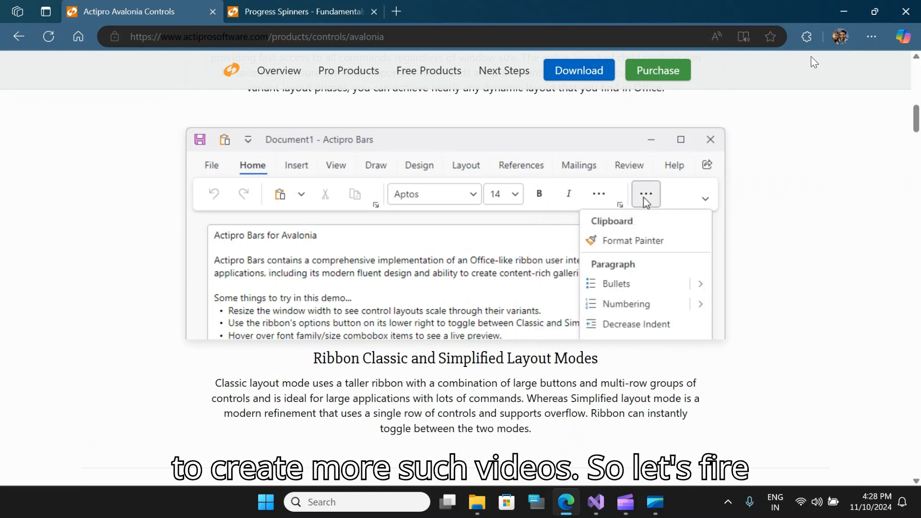
pyautogui.click(646, 193)
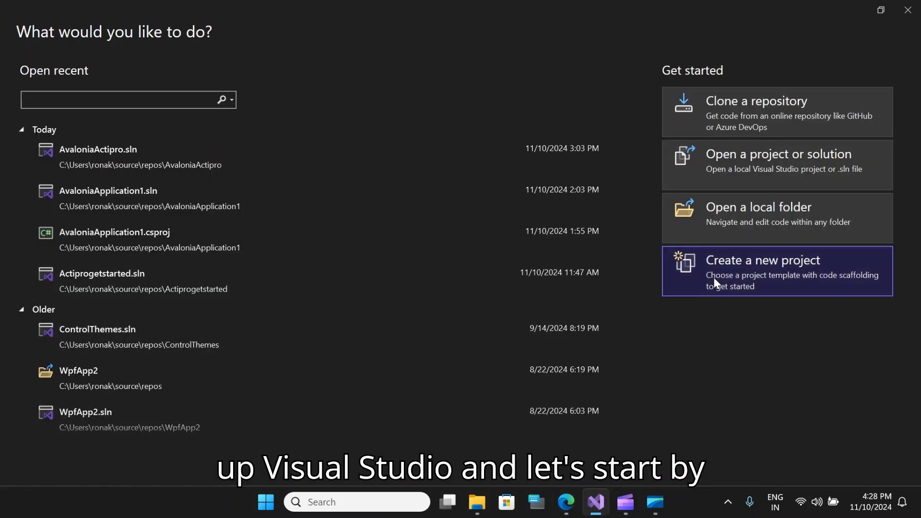
# Start a new project from the Avalonia .NET MVVM App template.
pyautogui.click(762, 271)
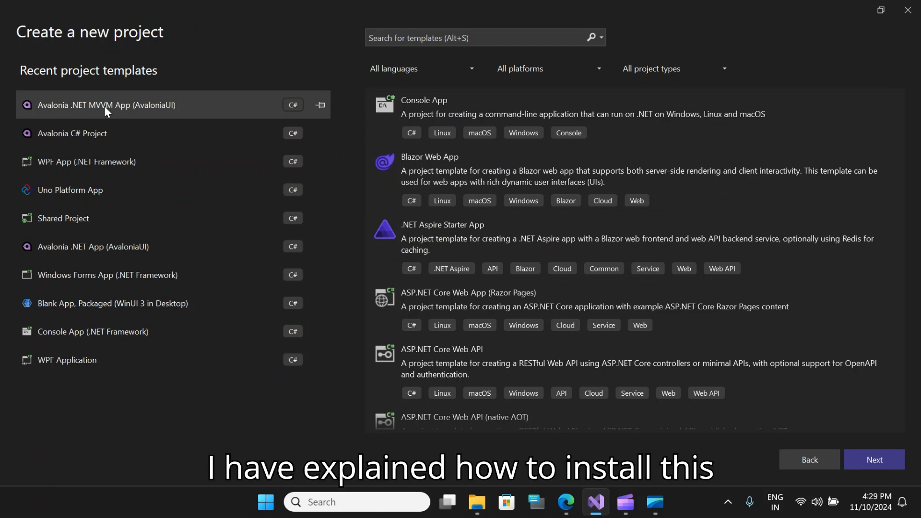
pyautogui.moveTo(916, 404)
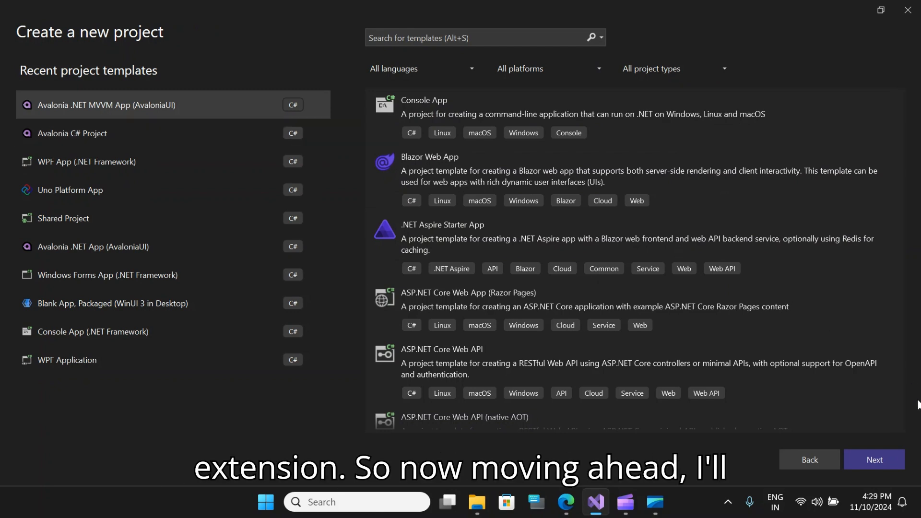
pyautogui.click(873, 459)
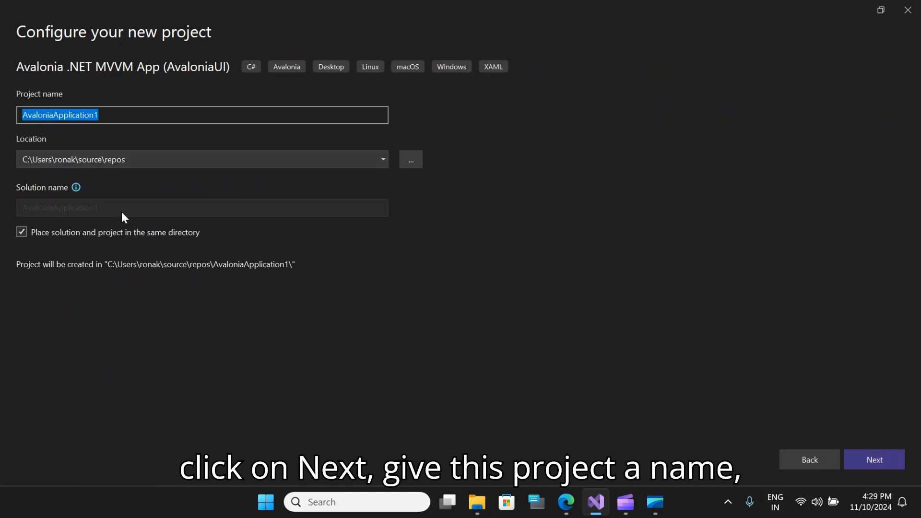
# Name the project AvaloniaActipro and create it with default framework settings.
pyautogui.write('AvaloniaAc')
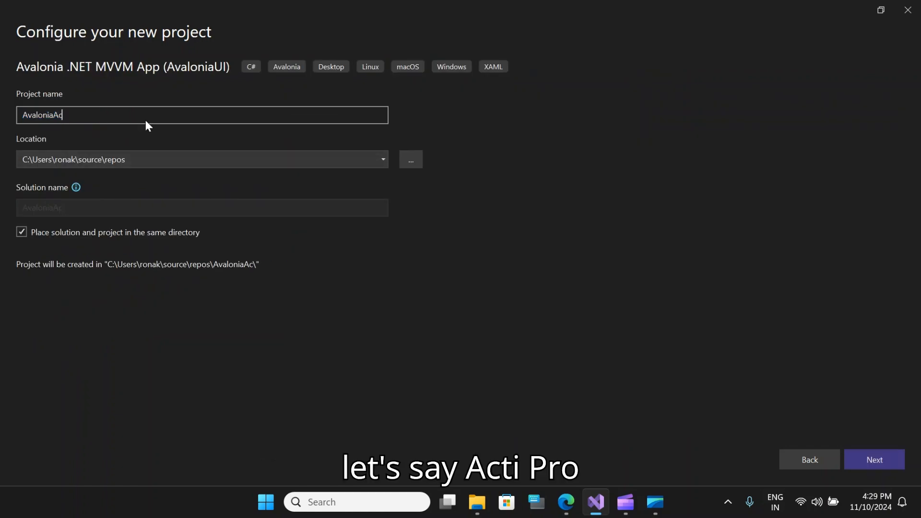
pyautogui.write('tipro')
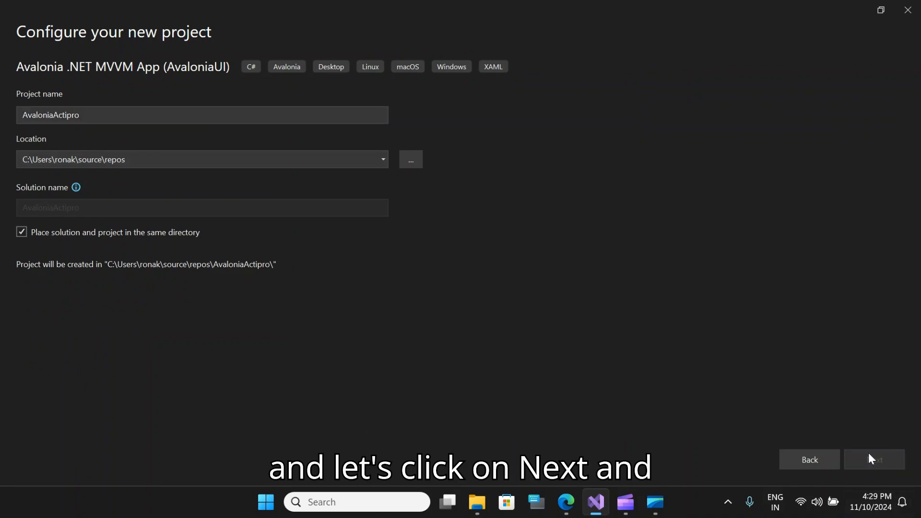
pyautogui.click(873, 460)
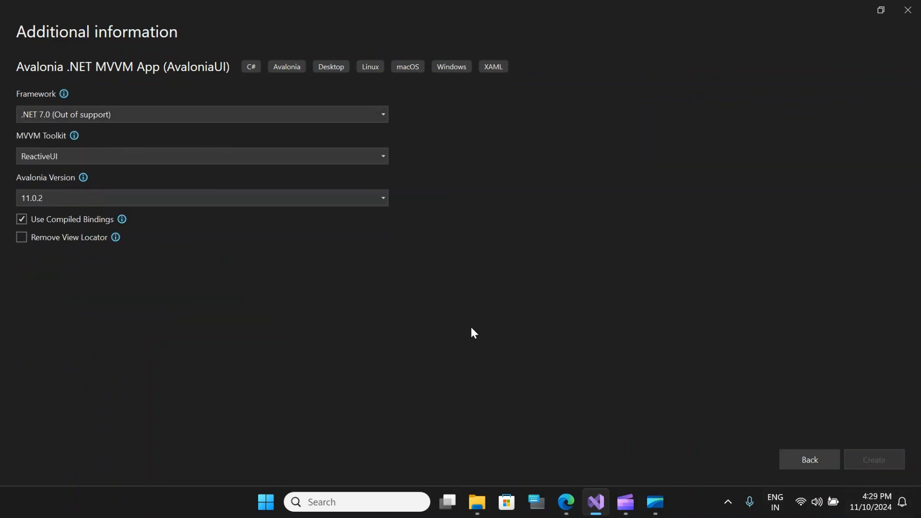
pyautogui.click(873, 460)
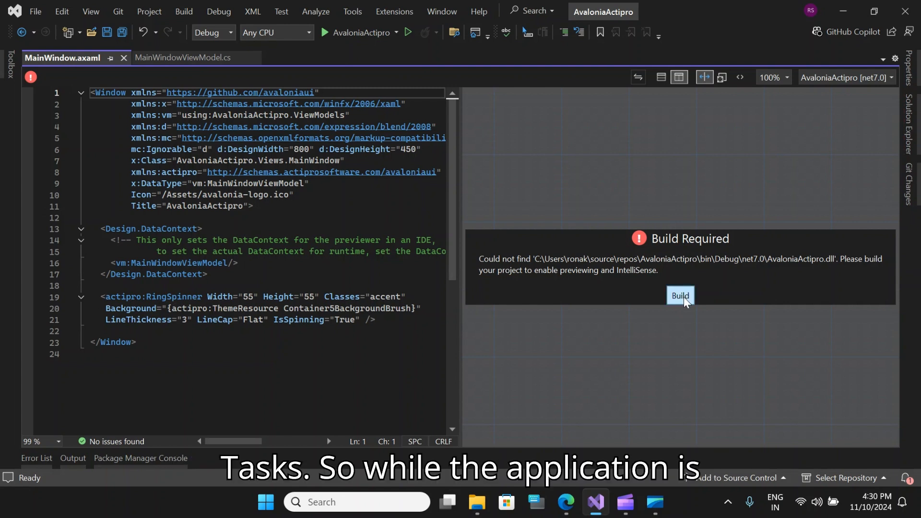
# Build the project to enable the design preview, then go to solution package management.
pyautogui.click(679, 295)
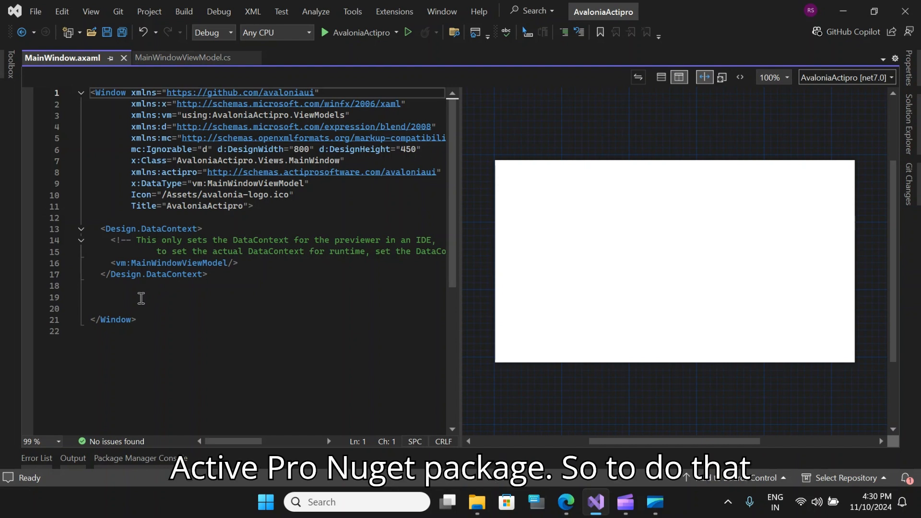
pyautogui.click(352, 12)
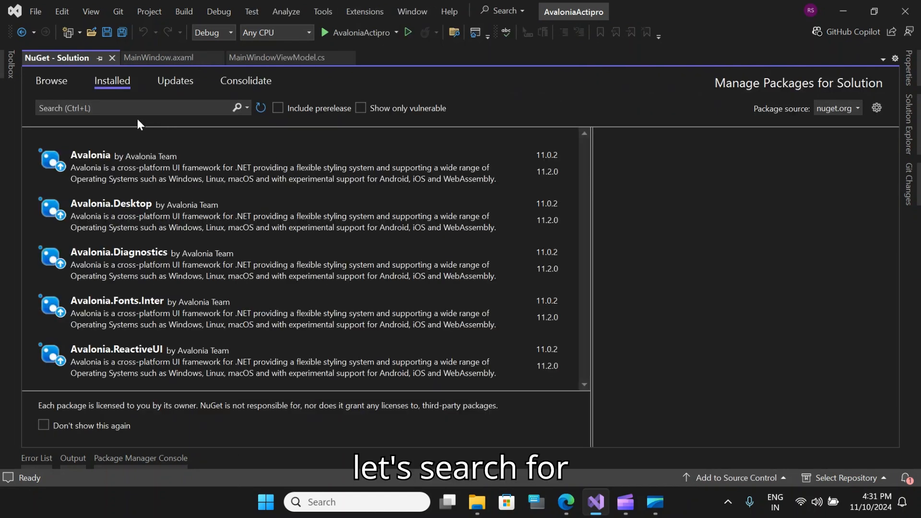
# Search NuGet Browse for 'actipro avalonia' and select ActiproSoftware.Controls.Avalonia.Pro.
pyautogui.click(51, 80)
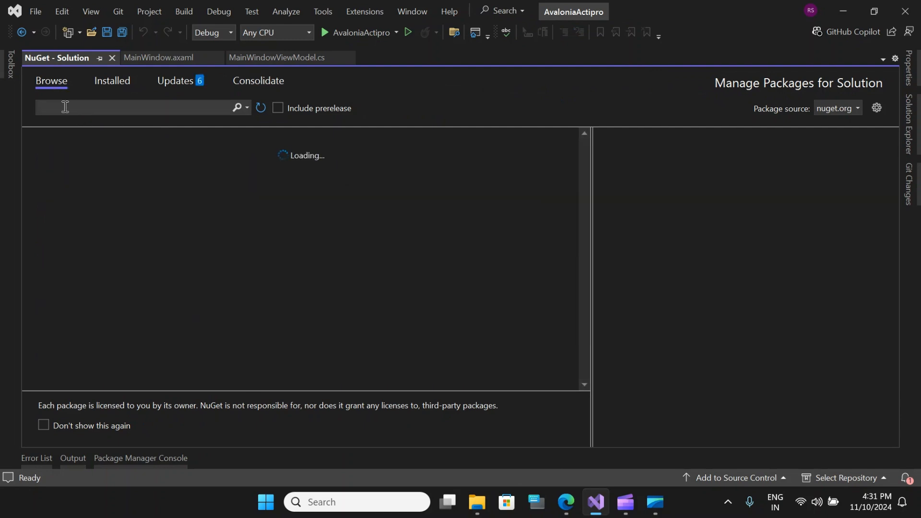
pyautogui.write('Actip')
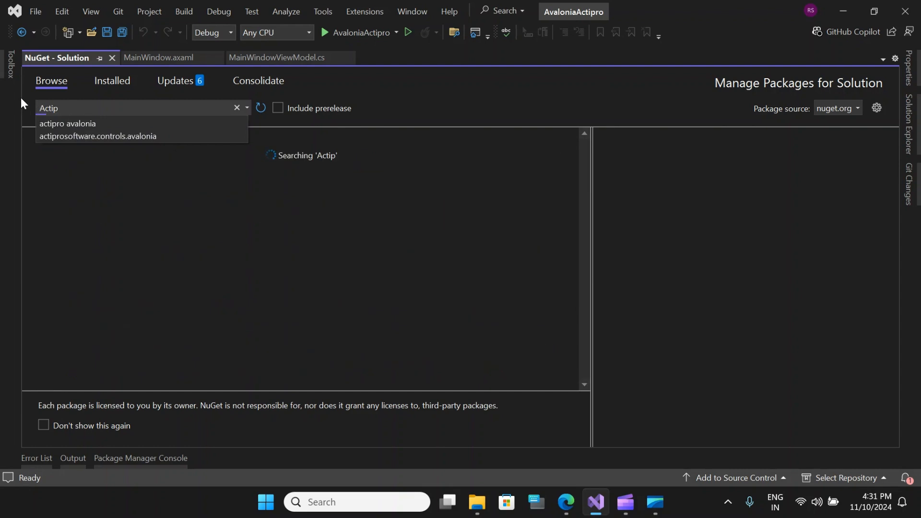
pyautogui.click(67, 124)
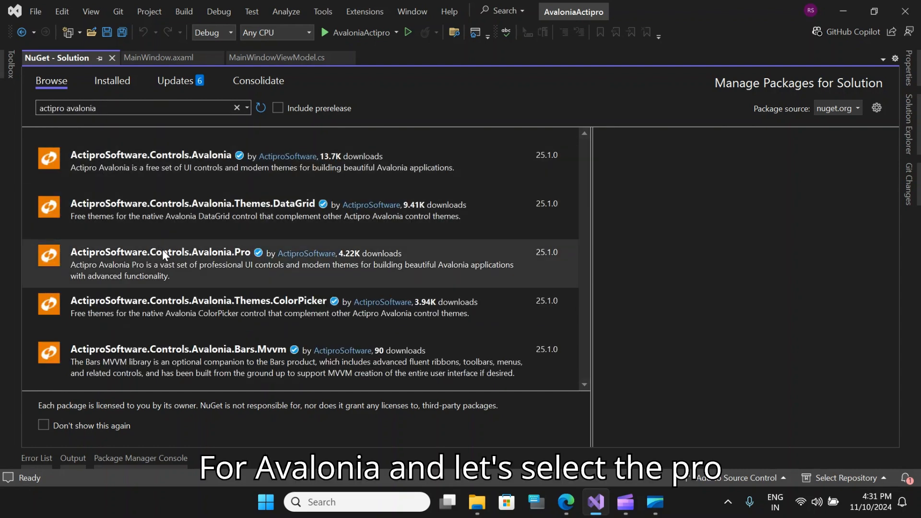
pyautogui.click(161, 252)
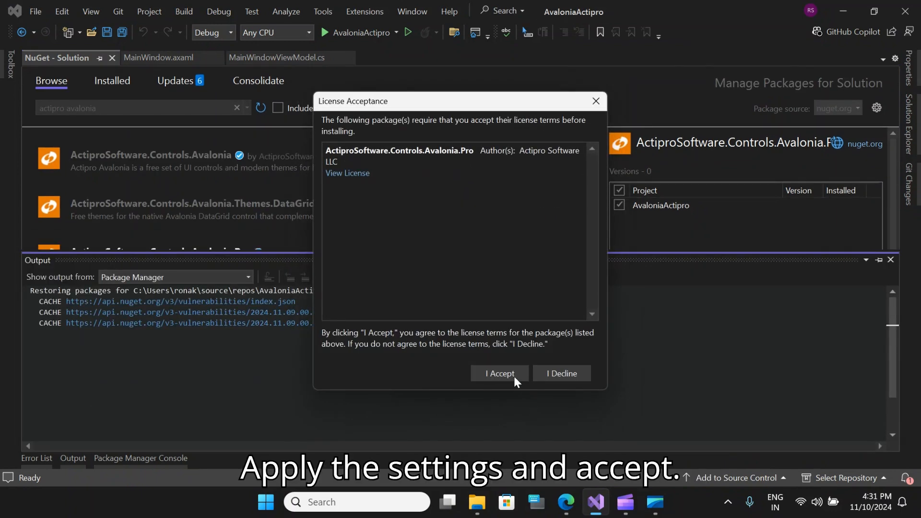
# Accept the license to install; after the downgrade error, view the Updates list.
pyautogui.click(499, 373)
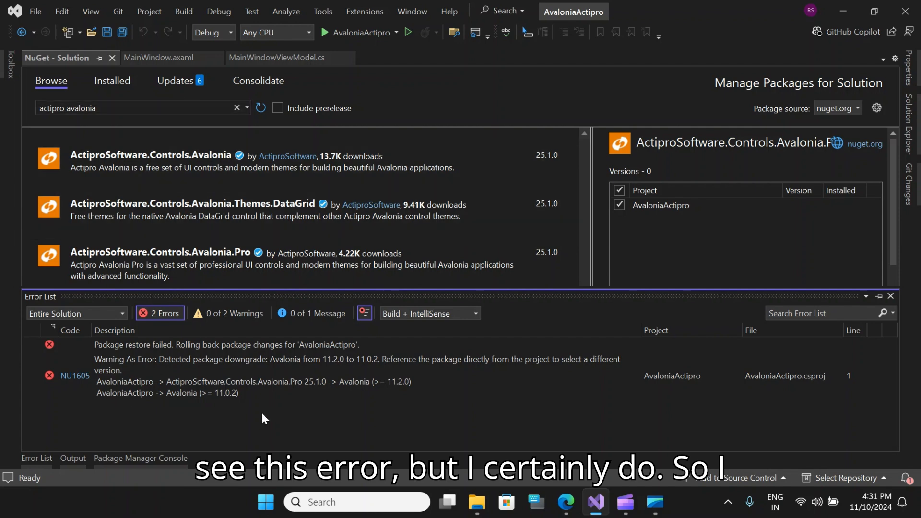
pyautogui.click(174, 81)
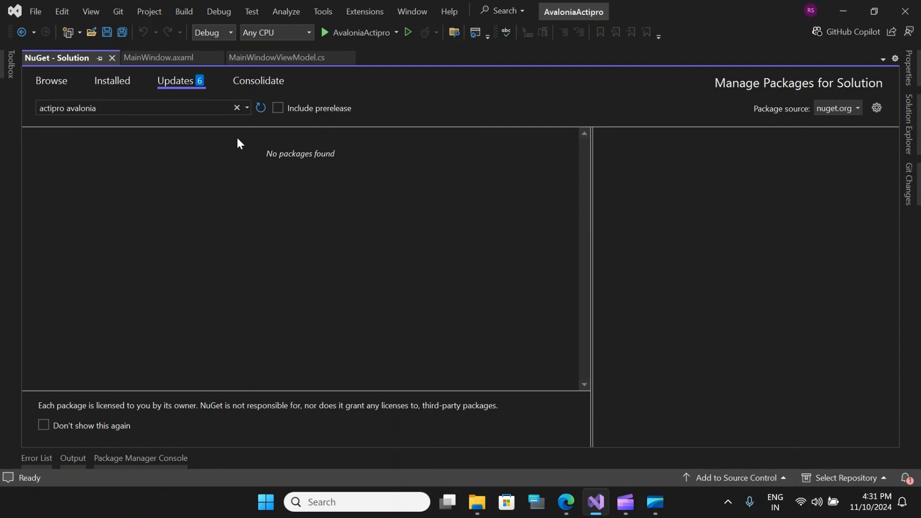
# Clear the search, select all Avalonia packages and apply the updates.
pyautogui.click(237, 108)
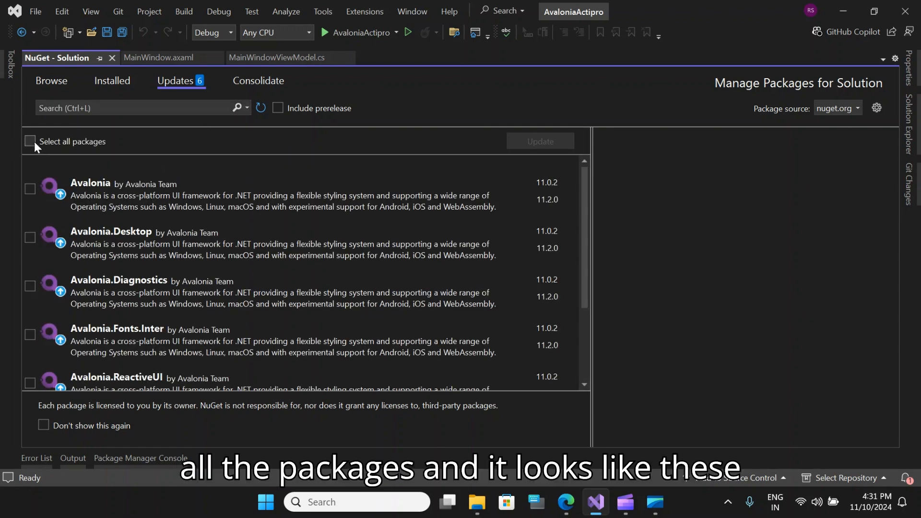
pyautogui.click(30, 141)
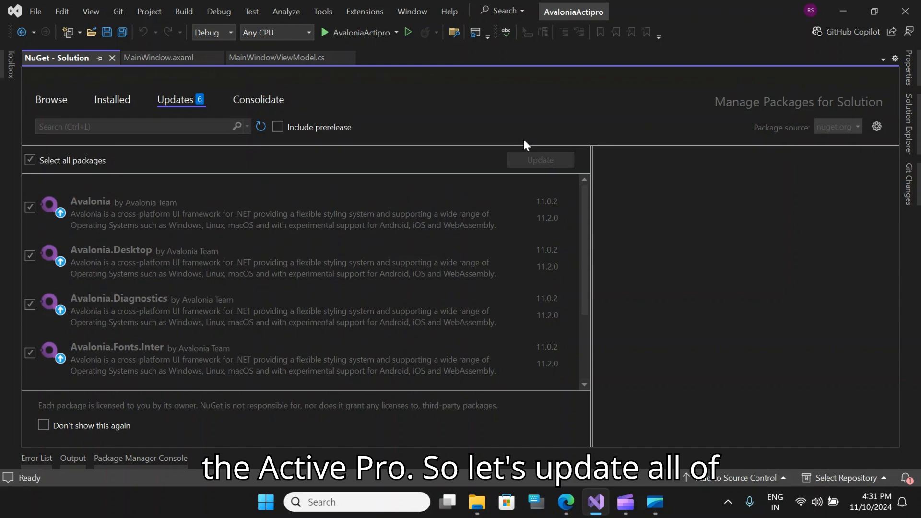
pyautogui.click(538, 160)
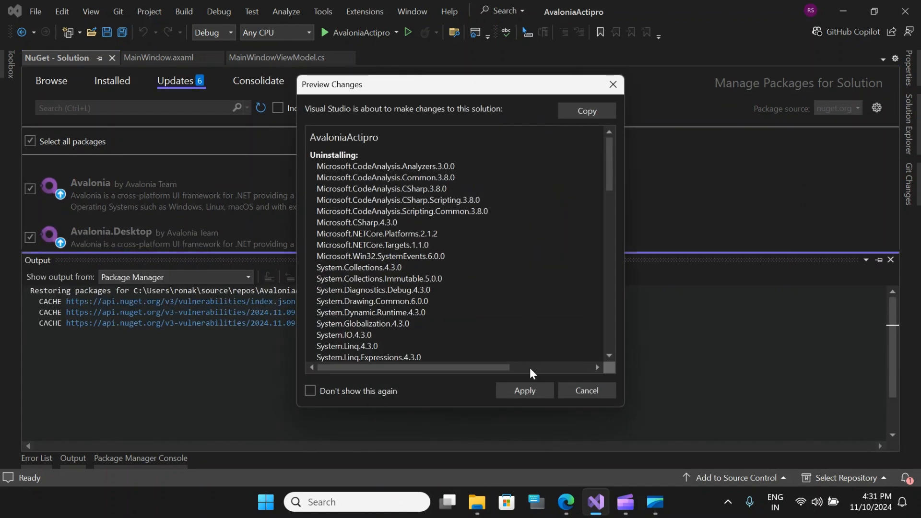
pyautogui.click(523, 390)
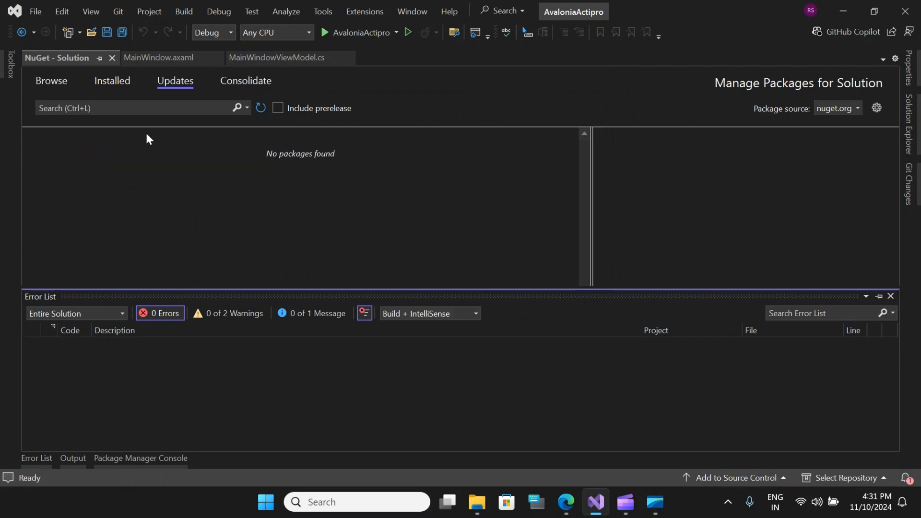
pyautogui.moveTo(334, 173)
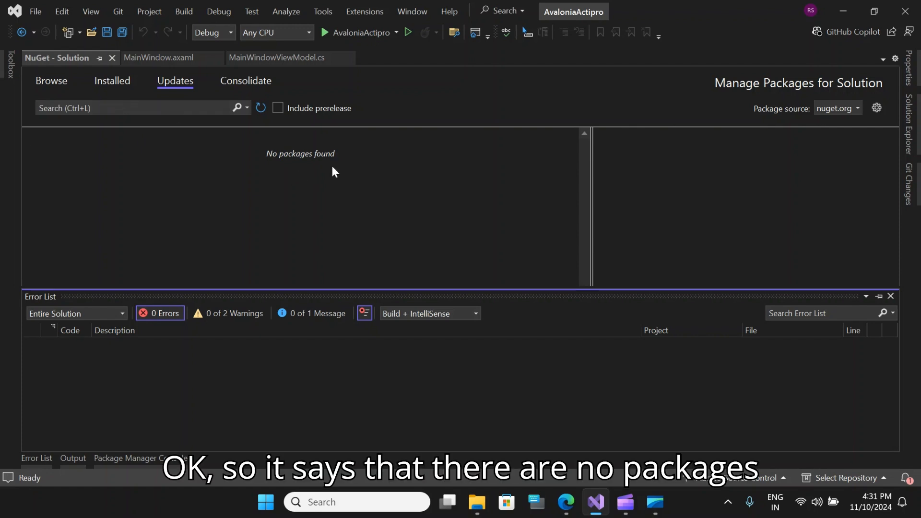
# Search Browse for 'actipro avalonia' and target the AvaloniaActipro project.
pyautogui.click(111, 80)
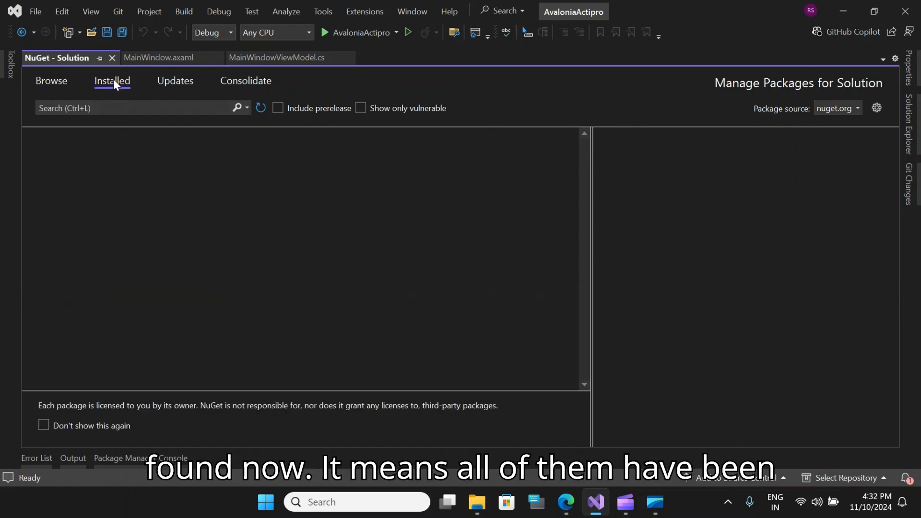
pyautogui.click(51, 81)
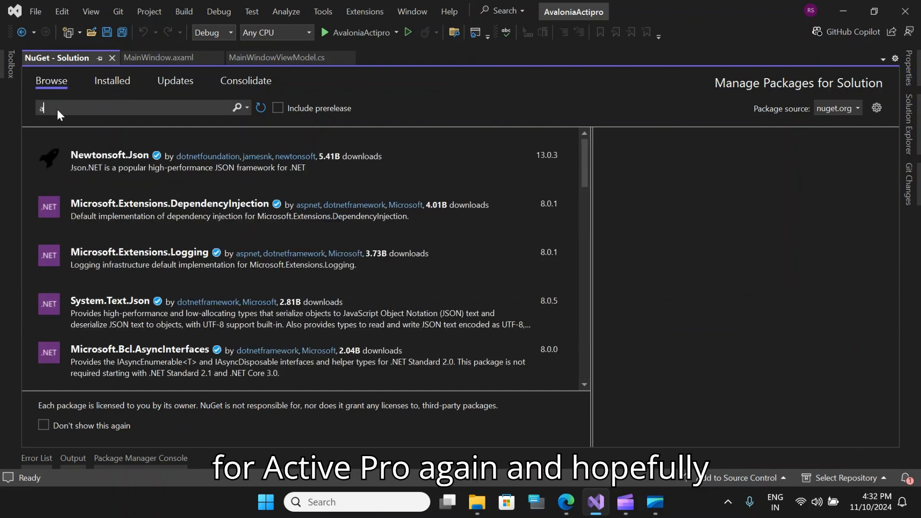
pyautogui.write('actipro avalonia')
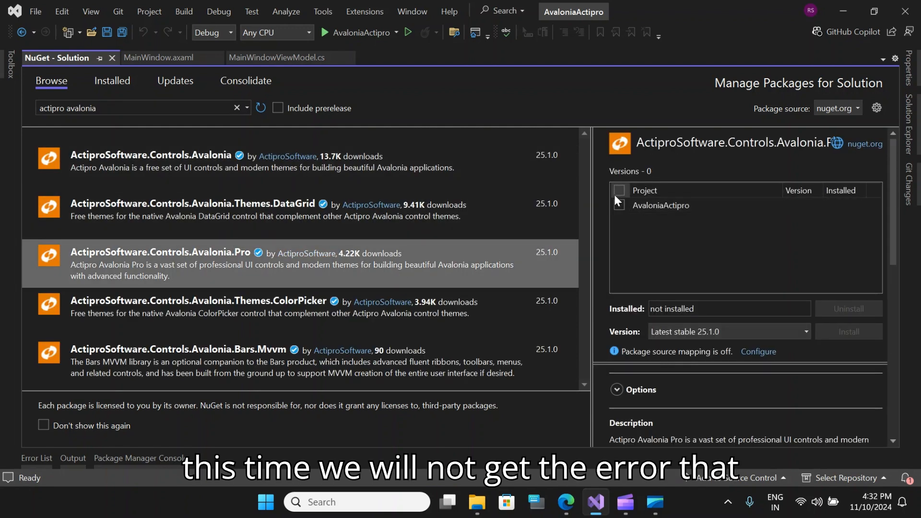
pyautogui.click(619, 190)
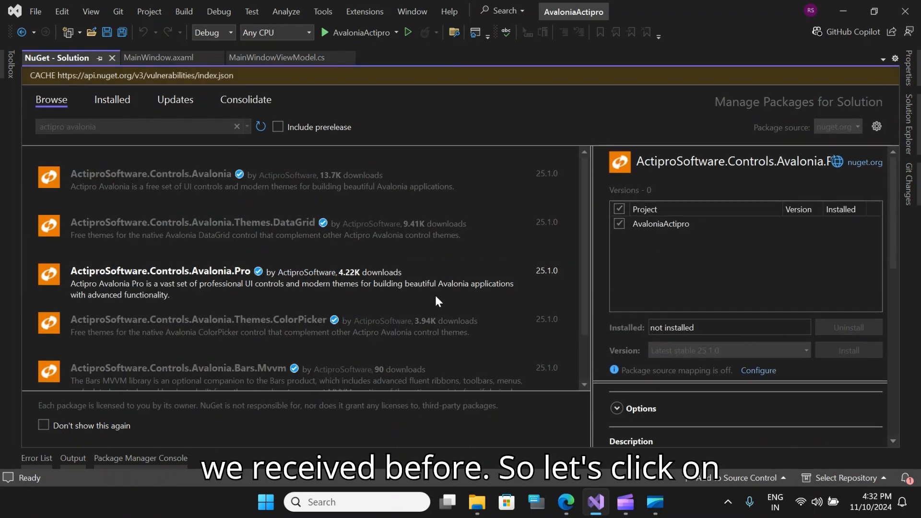
# Install ActiproSoftware.Controls.Avalonia.Pro, apply the changes and close the package manager.
pyautogui.click(847, 350)
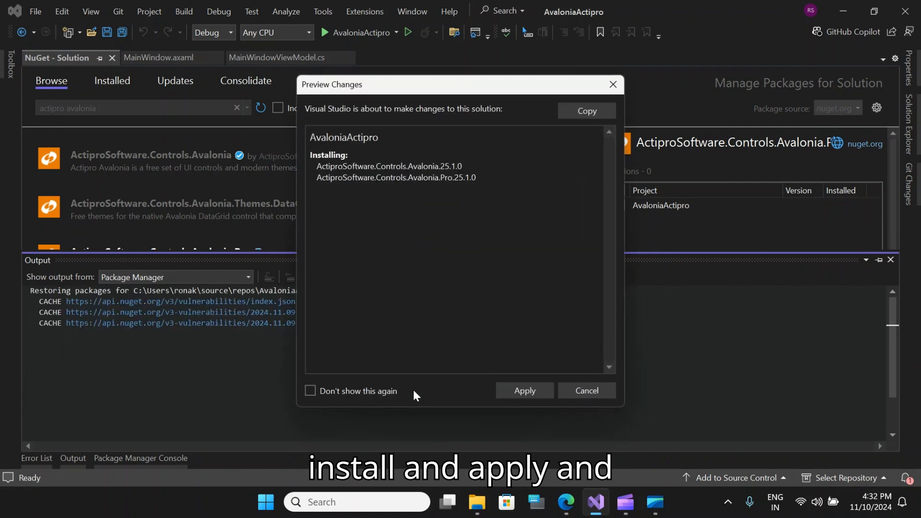
pyautogui.click(523, 391)
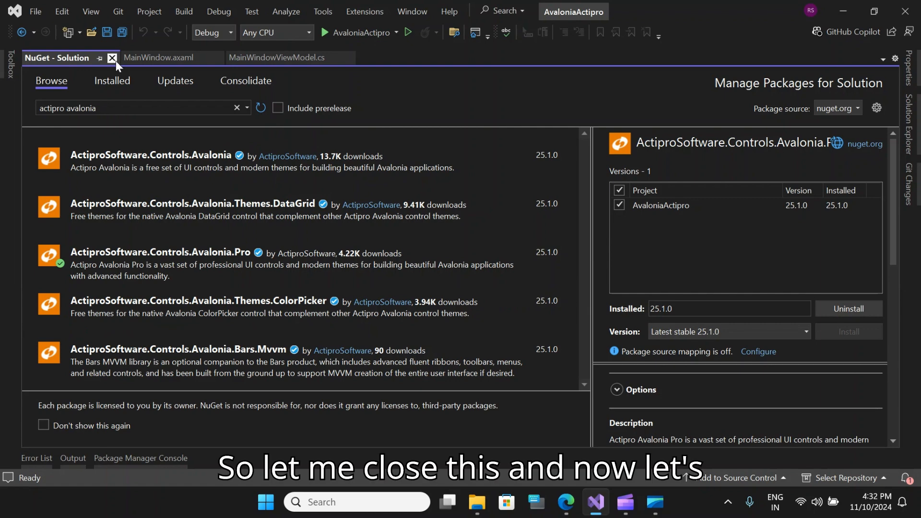
pyautogui.click(111, 58)
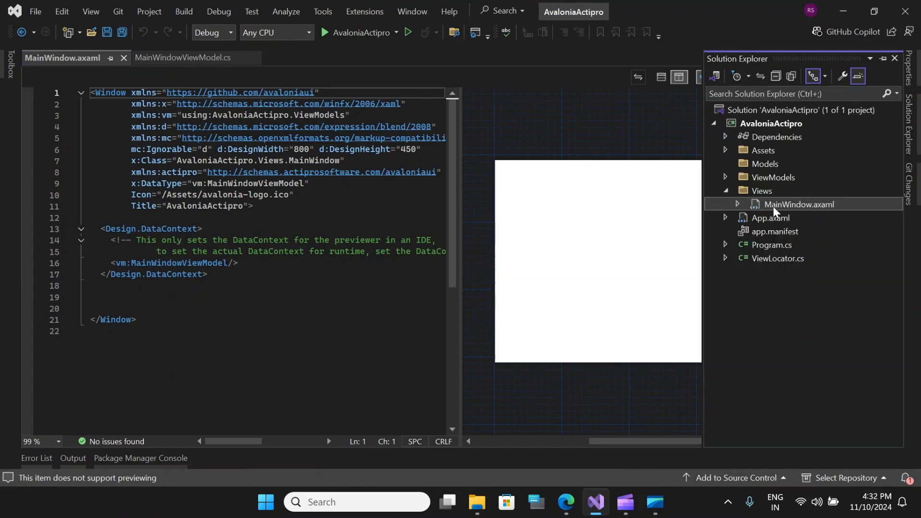
pyautogui.doubleClick(770, 218)
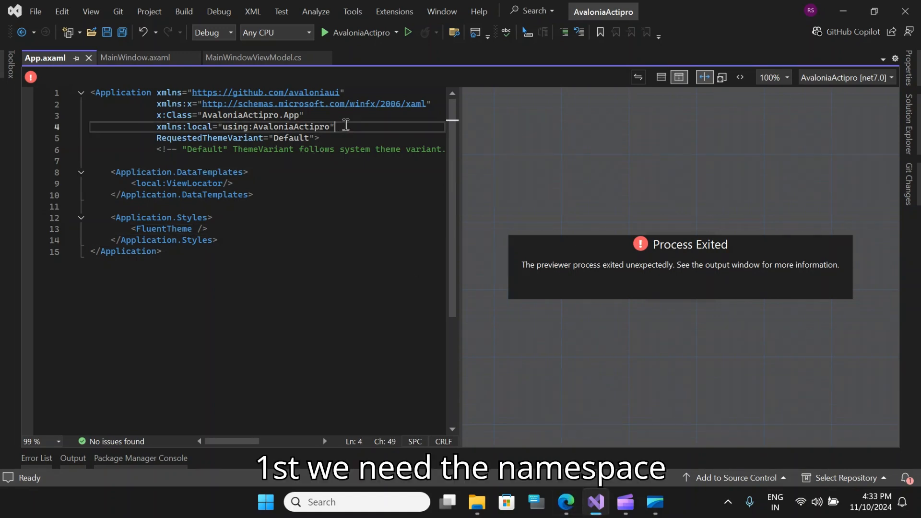
pyautogui.write('xmlns:actipro="http://schemas.actiprosoftware.com/avaloniaui"')
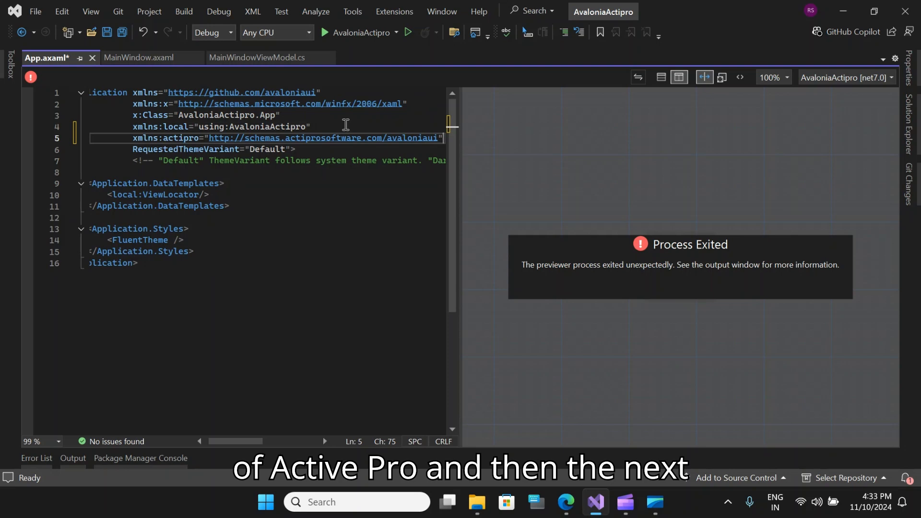
# Add <actipro:ModernTheme Includes="Pro" /> under Application.Styles and save.
pyautogui.click(192, 240)
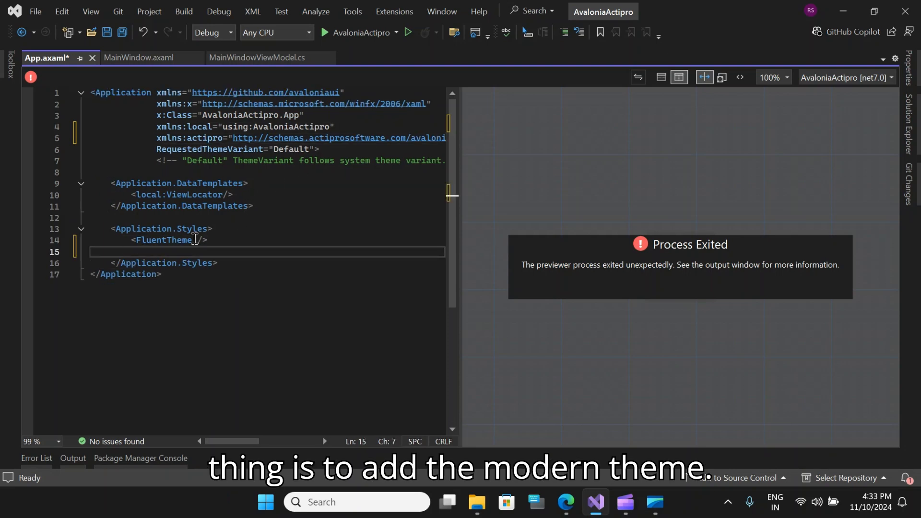
pyautogui.write('<actipro:ModernTheme Includes="Pro" />')
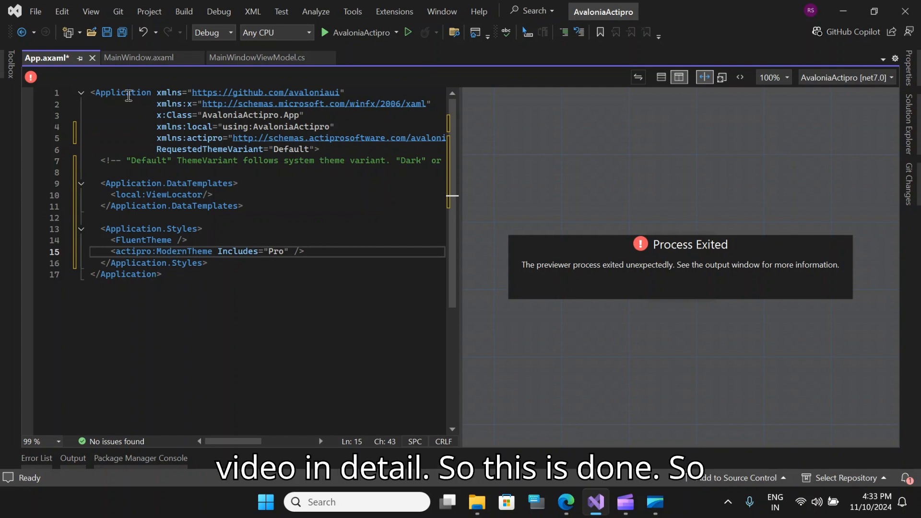
pyautogui.click(108, 32)
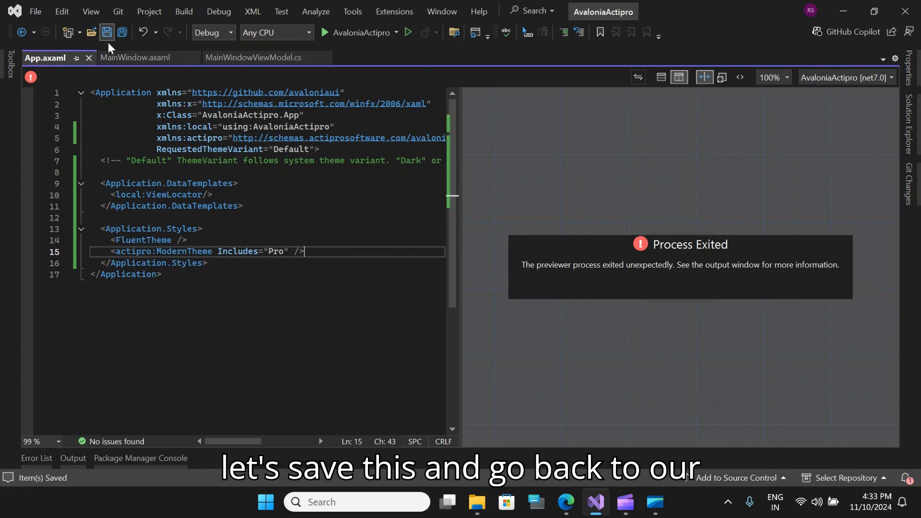
# In MainWindow.axaml add an actipro:Avatar element with Description="Luke Cage".
pyautogui.click(135, 56)
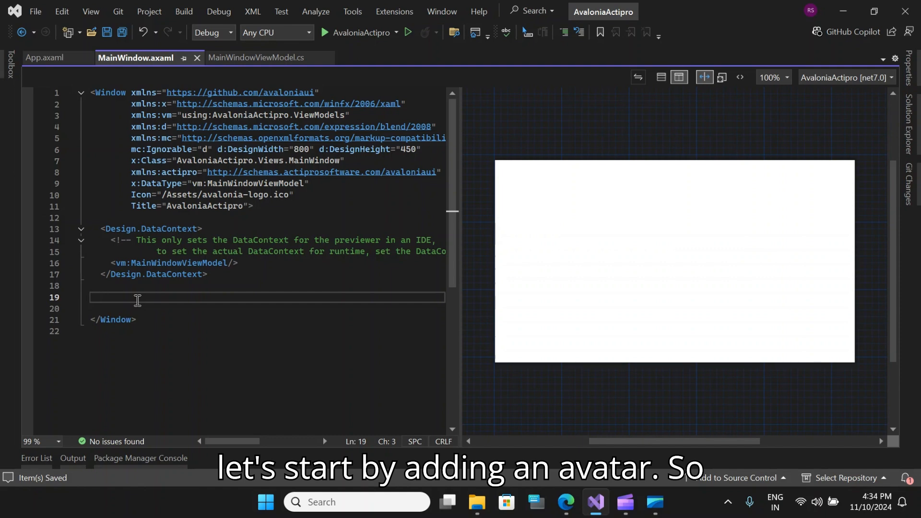
pyautogui.write('<')
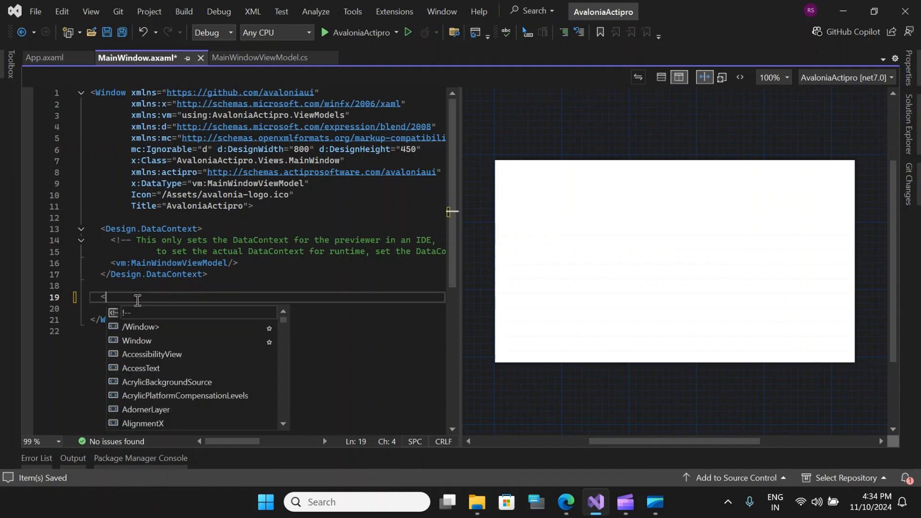
pyautogui.write('ac')
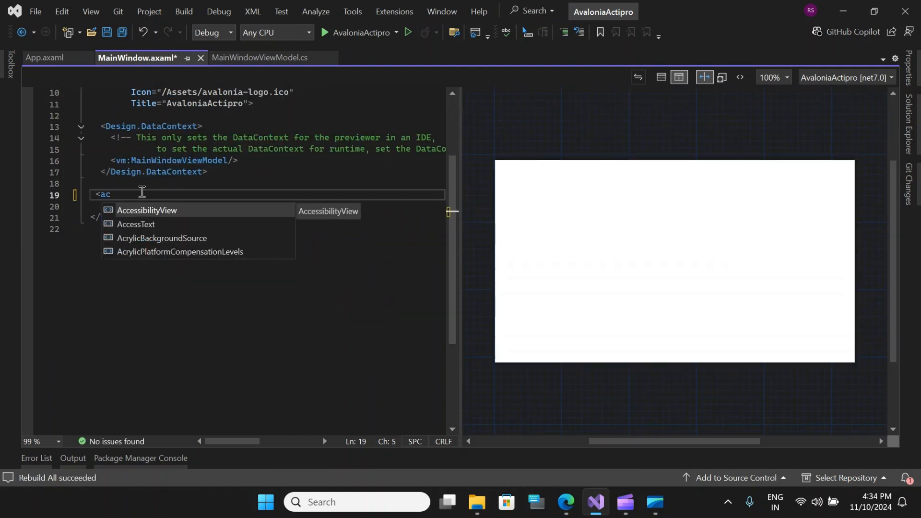
pyautogui.write('tipro:Avatar')
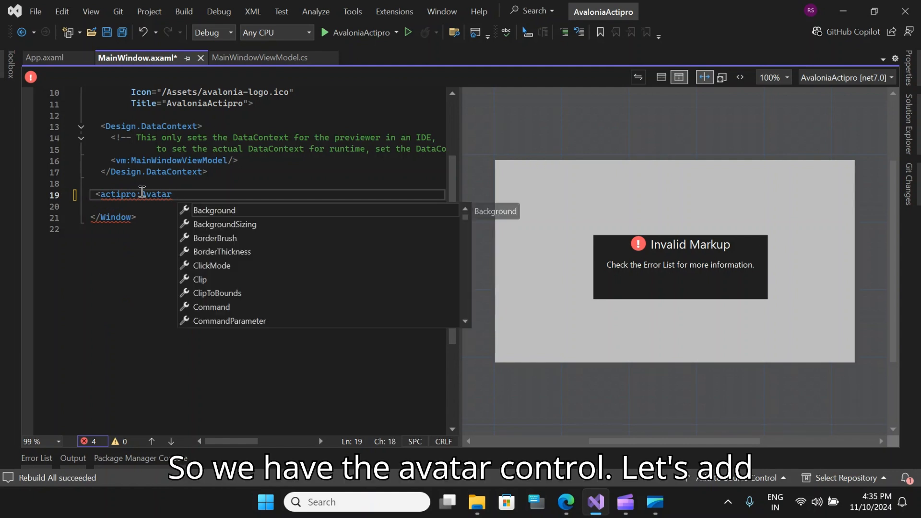
pyautogui.write('Description=""')
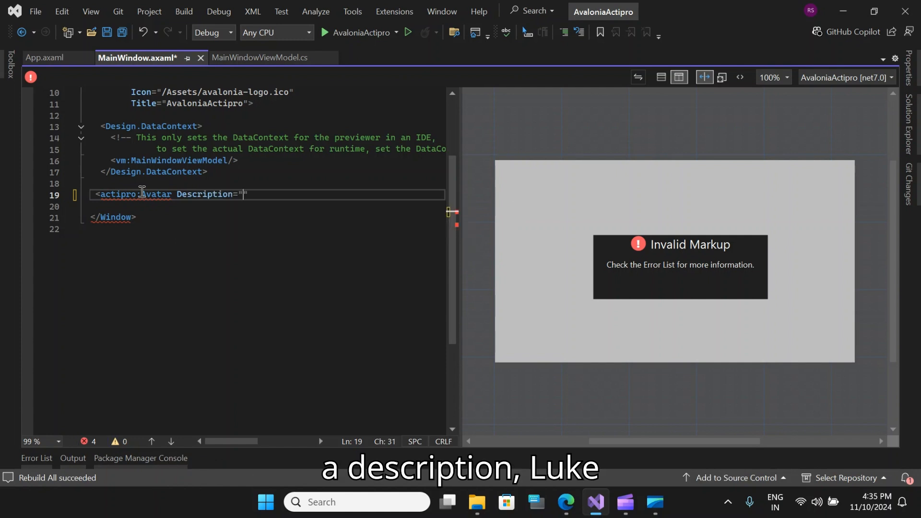
pyautogui.write('Luke')
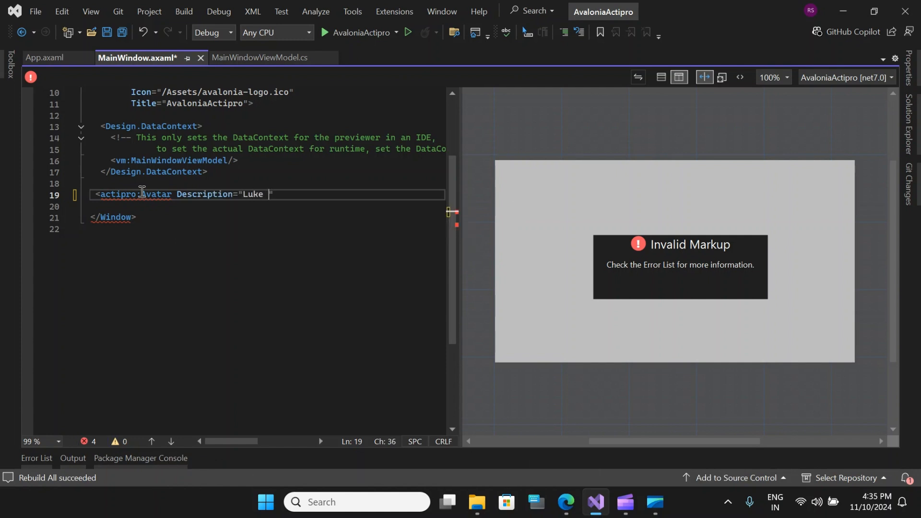
pyautogui.write('Cage')
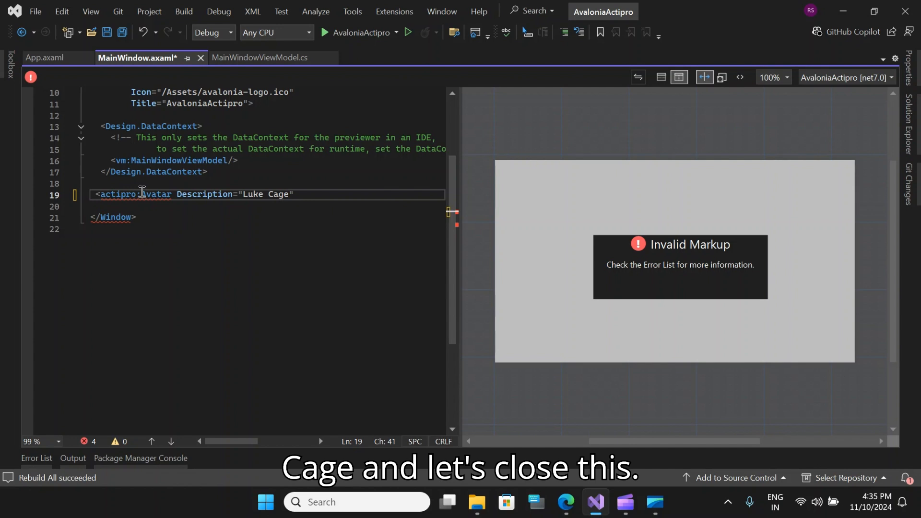
pyautogui.write('></actipro:Avatar>')
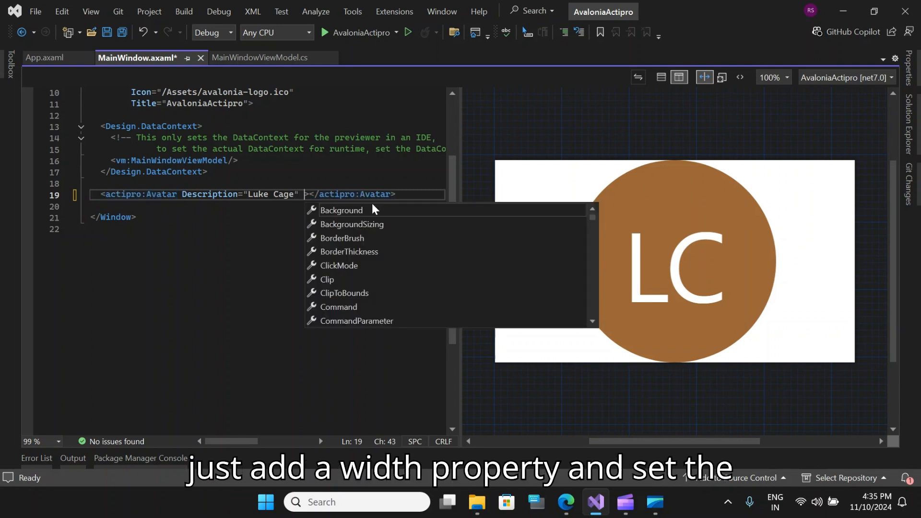
# Give the avatar Width="100" and Content="Luke".
pyautogui.write('Width=""')
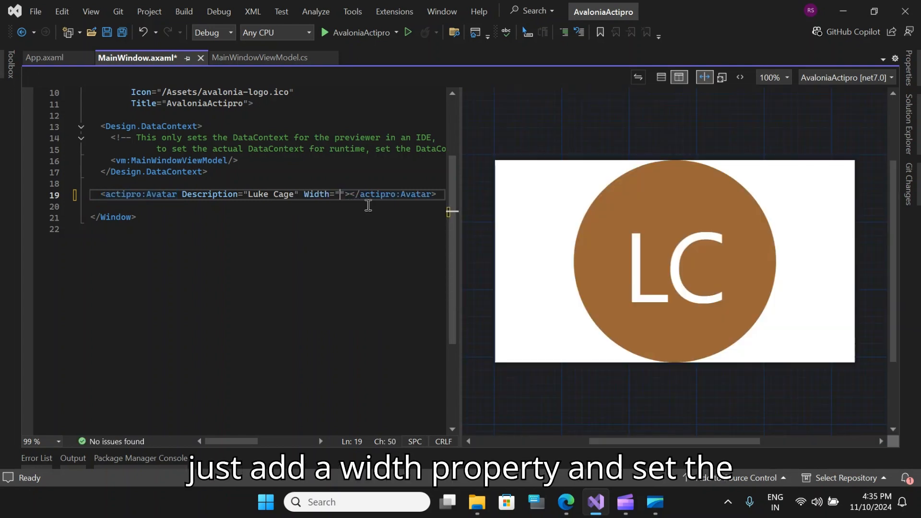
pyautogui.write('100')
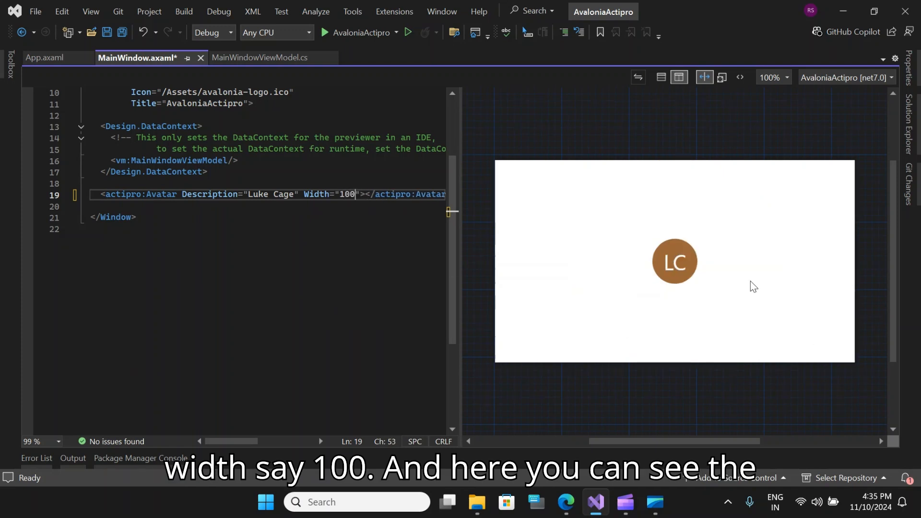
pyautogui.moveTo(675, 244)
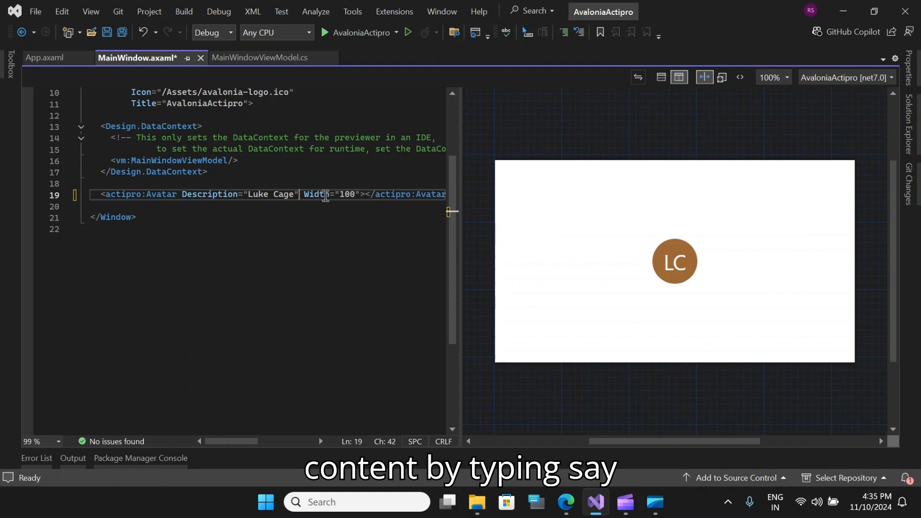
pyautogui.write('Content="')
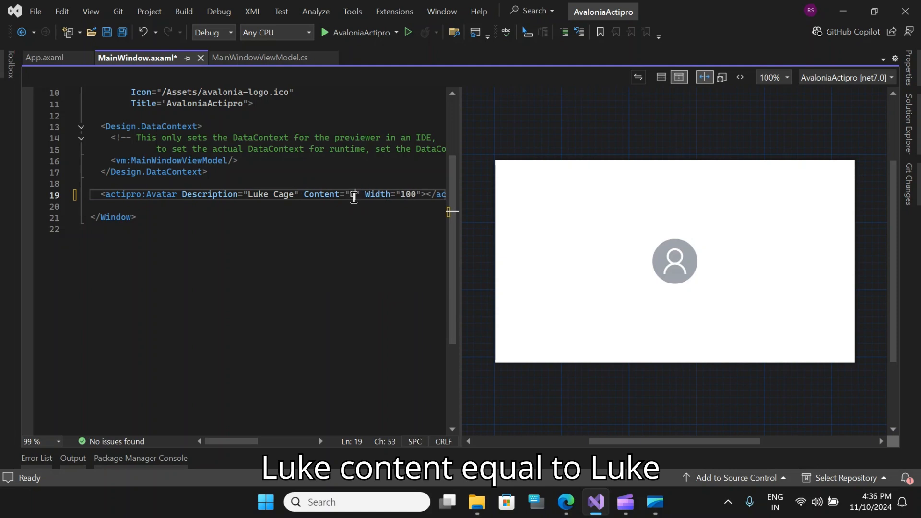
pyautogui.write('Luke')
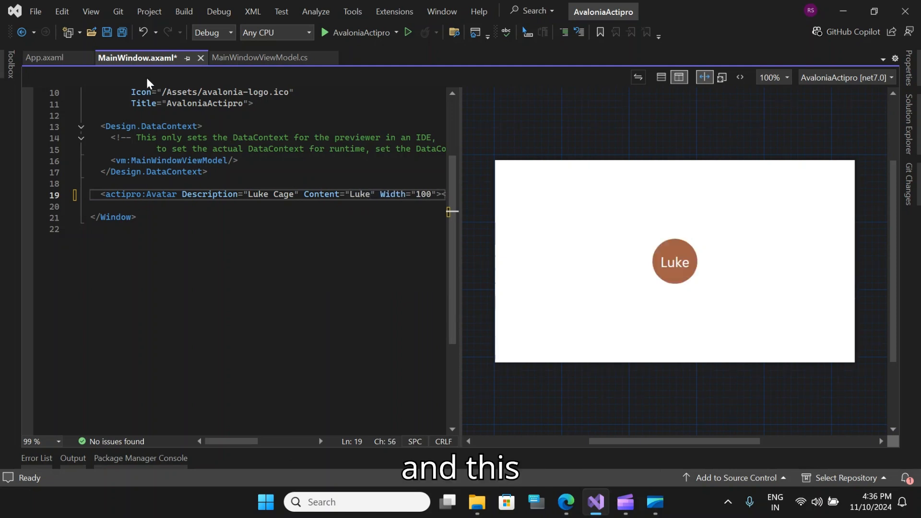
pyautogui.doubleClick(339, 195)
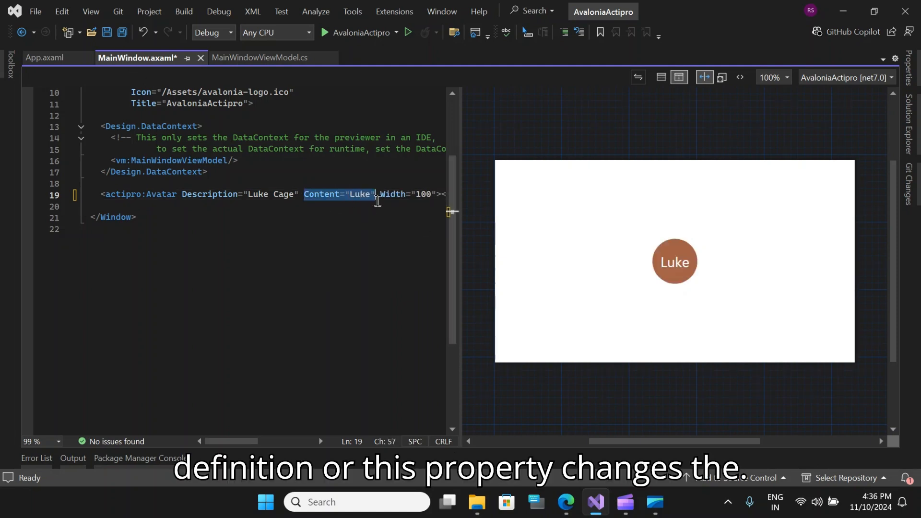
pyautogui.moveTo(679, 270)
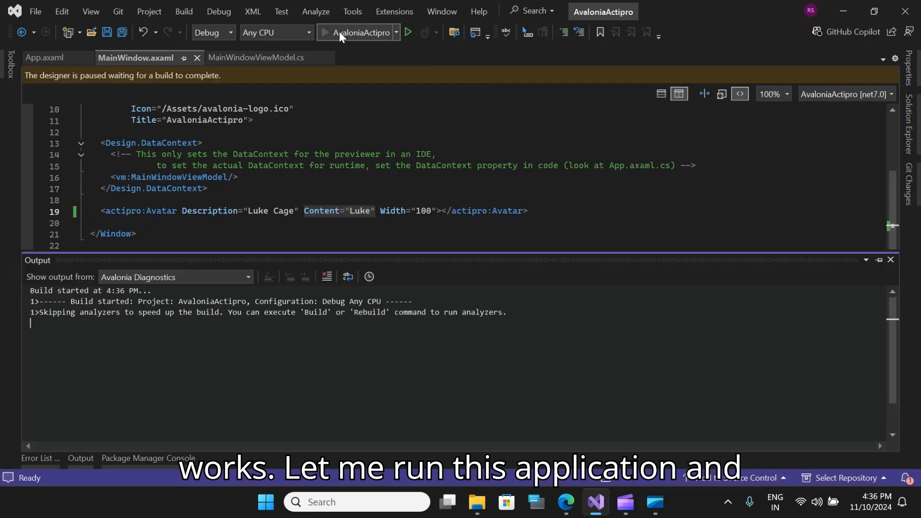
# Run the app and choose Evaluate in the Actipro license prompt to see the avatar.
pyautogui.click(324, 32)
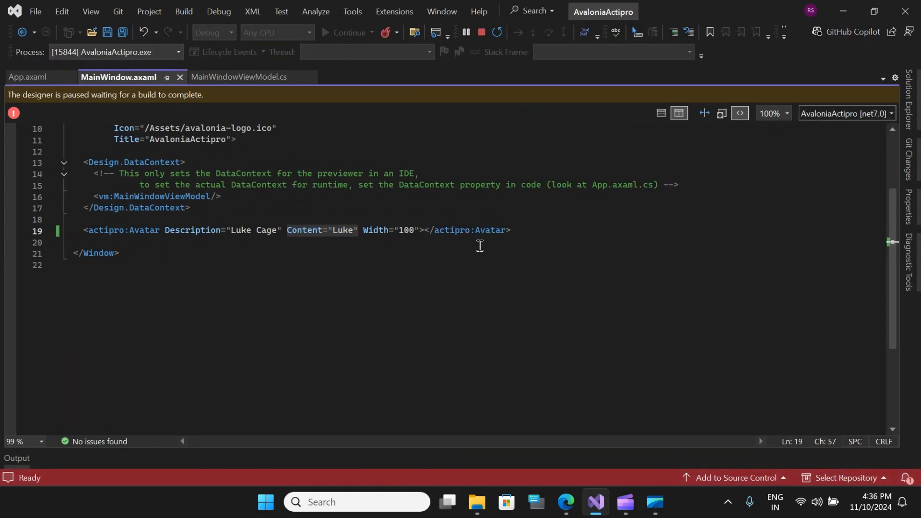
pyautogui.click(347, 32)
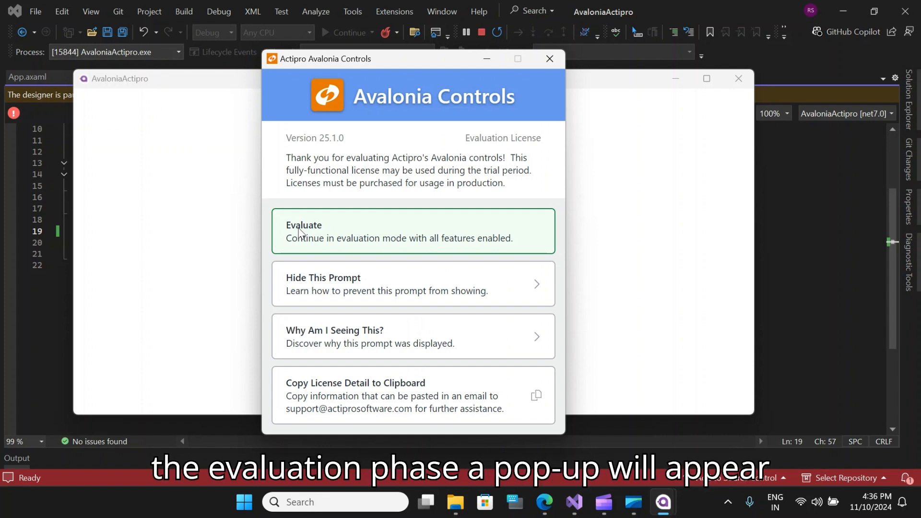
pyautogui.moveTo(363, 198)
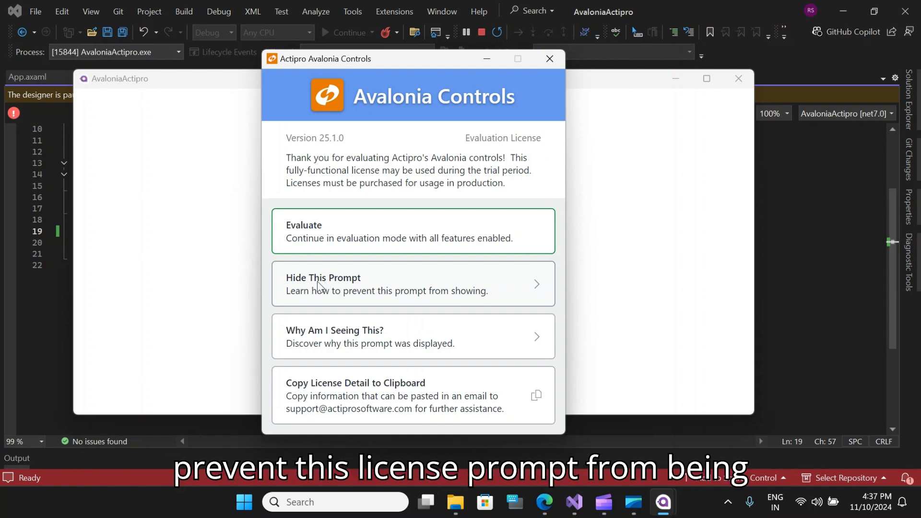
pyautogui.moveTo(300, 284)
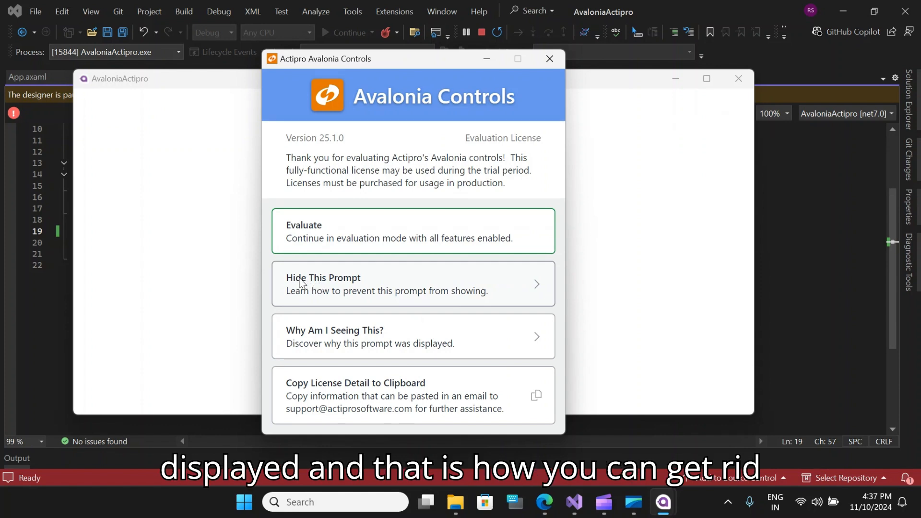
pyautogui.moveTo(201, 265)
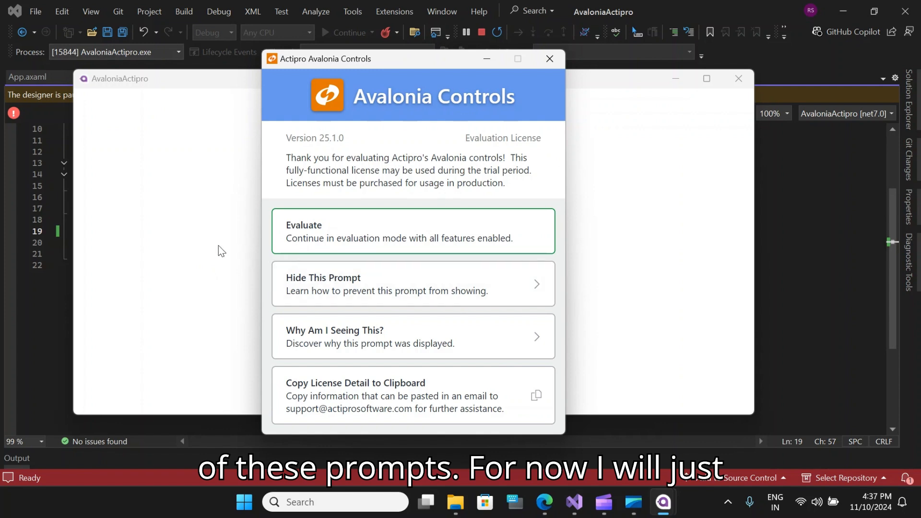
pyautogui.moveTo(322, 238)
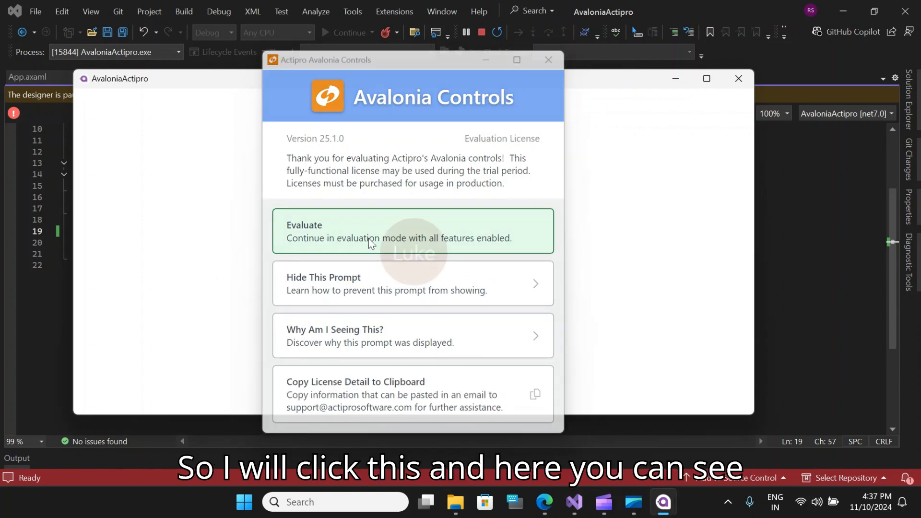
pyautogui.click(412, 232)
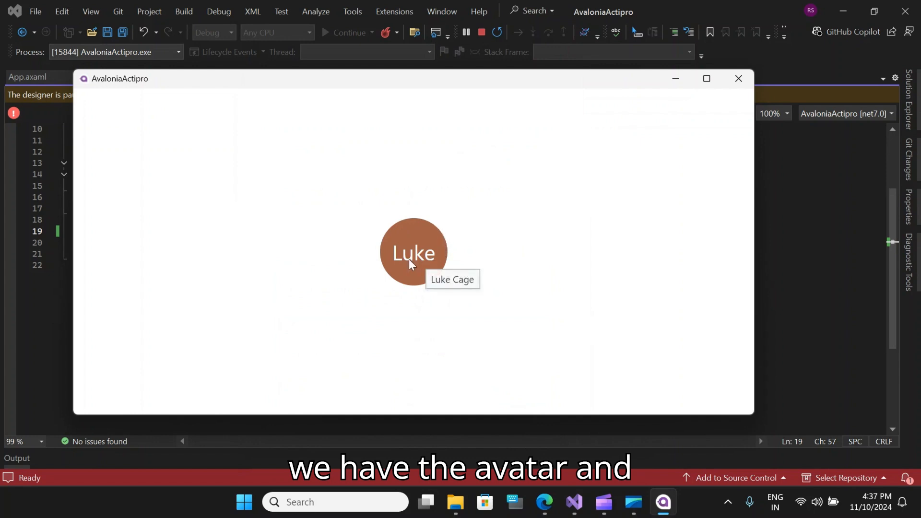
pyautogui.moveTo(441, 289)
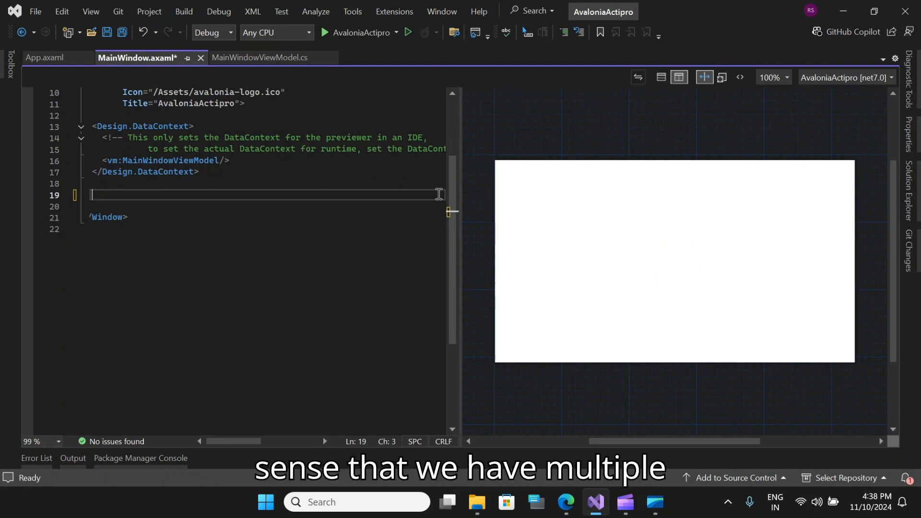
# Add an actipro:AvatarGroup with three avatars and a '...' overflow marker.
pyautogui.write('<a')
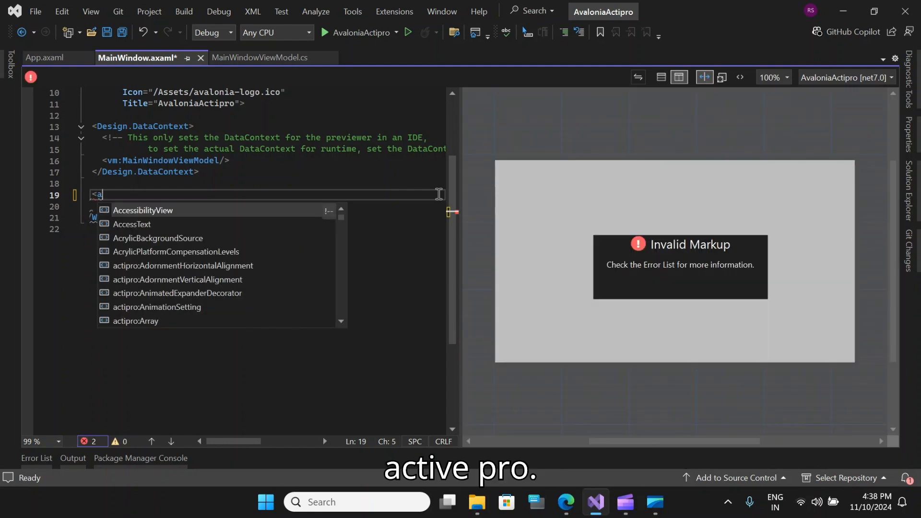
pyautogui.write('ctipro:AvatarGroup >')
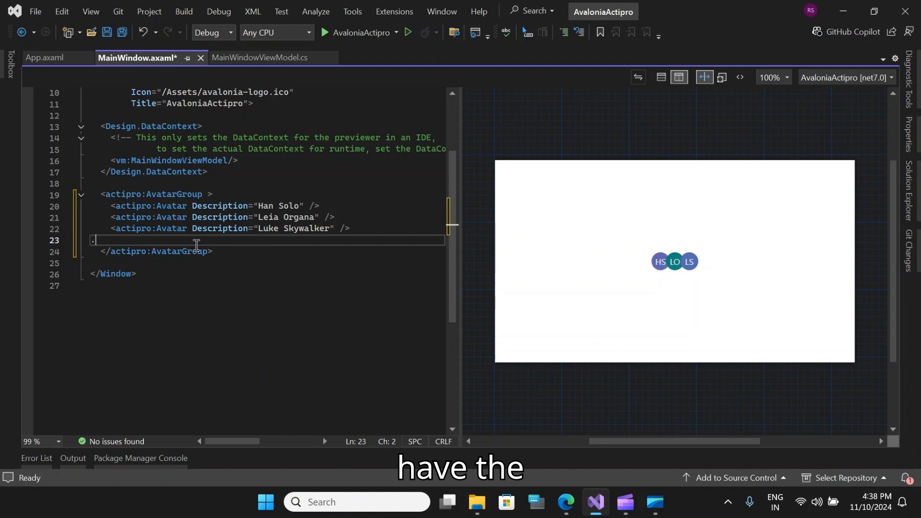
pyautogui.write('...')
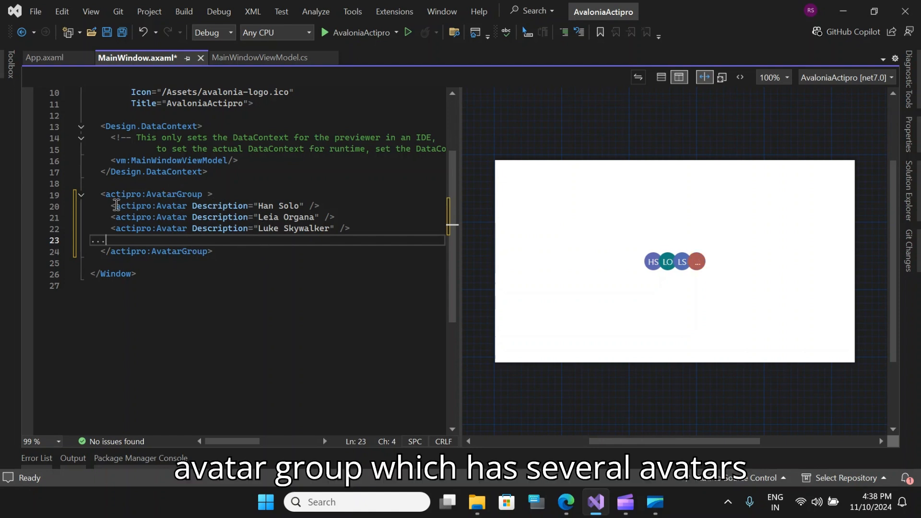
# Select the whole AvatarGroup block and delete it.
pyautogui.moveTo(112, 205); pyautogui.dragTo(349, 229)
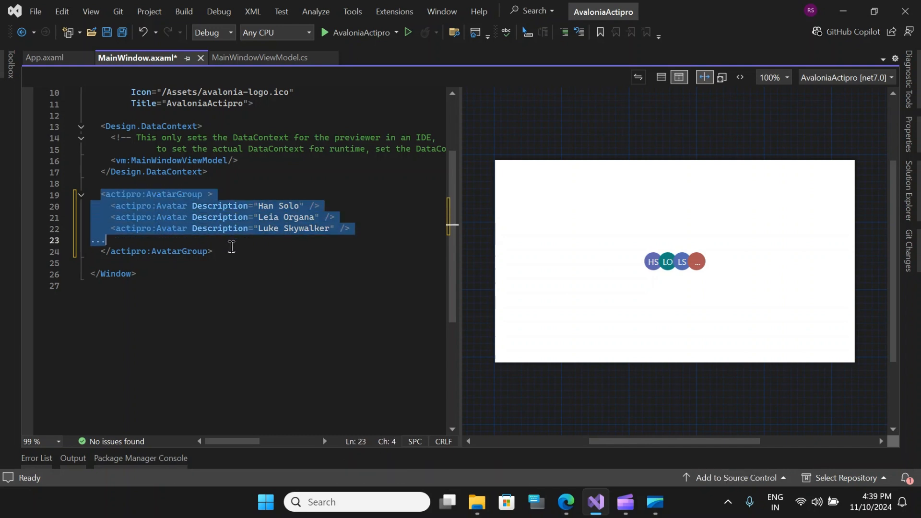
pyautogui.press('Delete')
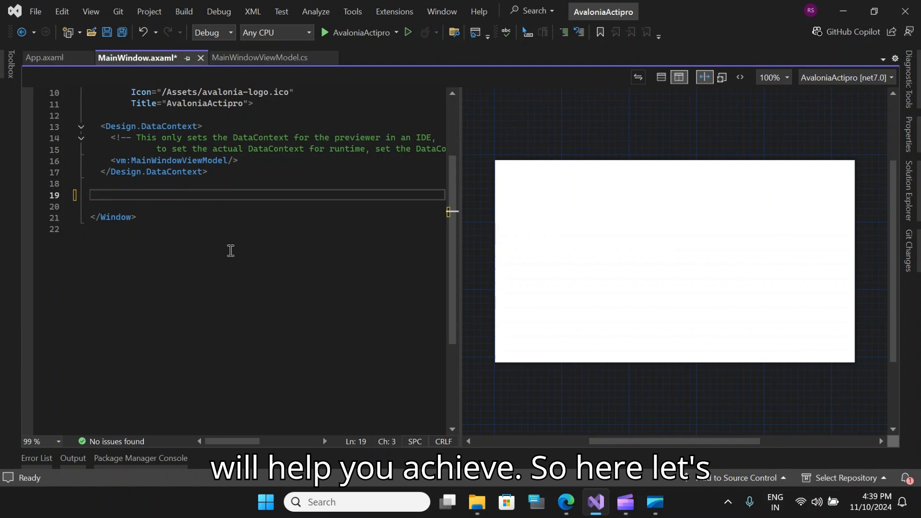
# Wrap the avatar panel with its NumericBadge of 5 in a new Grid element.
pyautogui.write('<Grid')
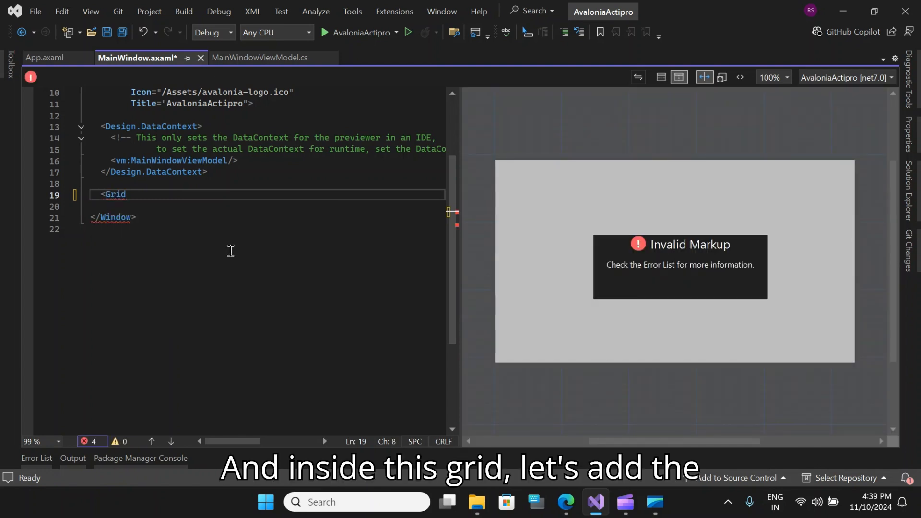
pyautogui.write('>')
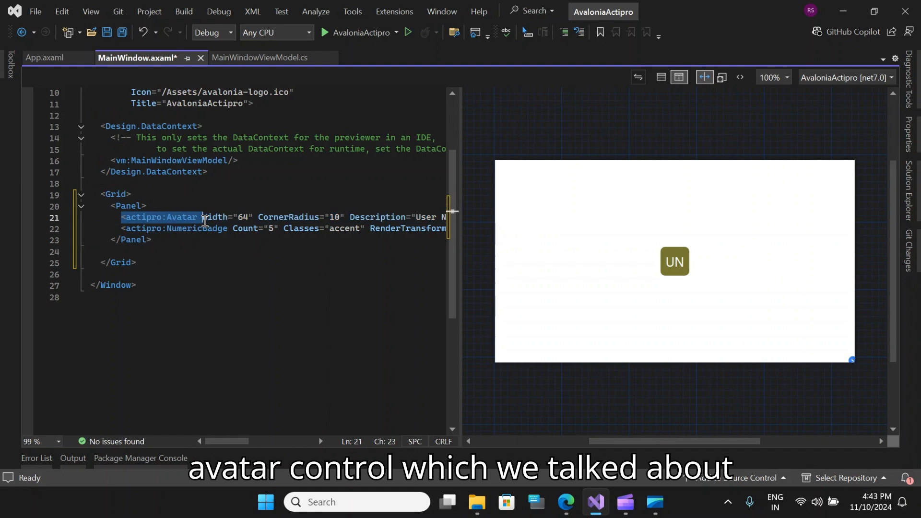
pyautogui.moveTo(611, 294)
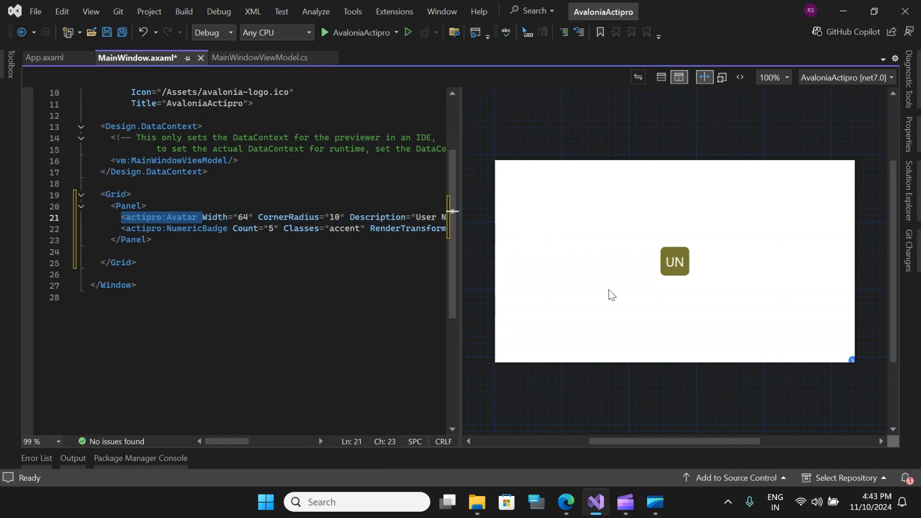
pyautogui.moveTo(662, 254)
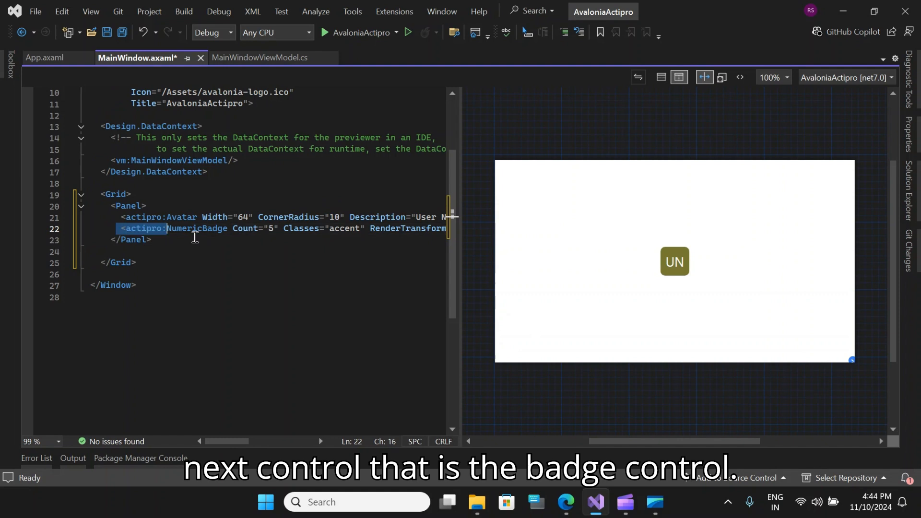
# Size the Grid to Width 64 and Height 64 so the badge overlaps the avatar corner.
pyautogui.doubleClick(198, 229)
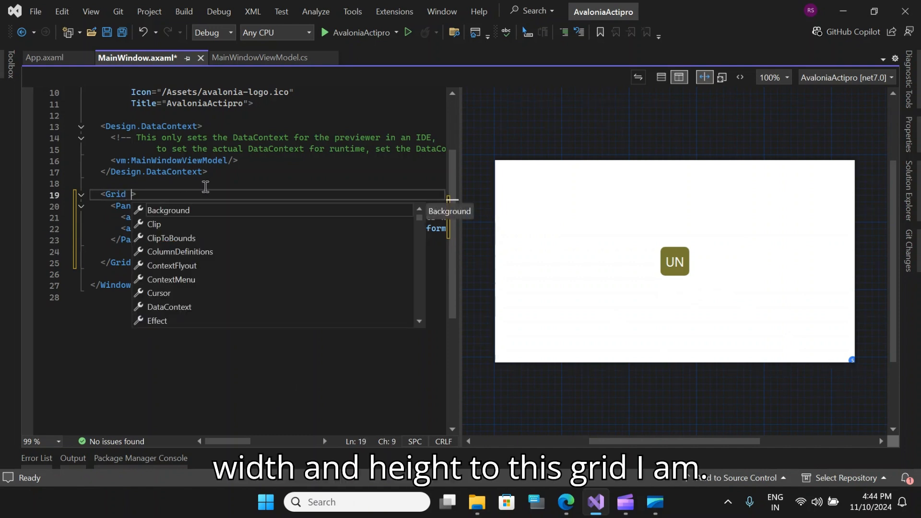
pyautogui.write('Width=""')
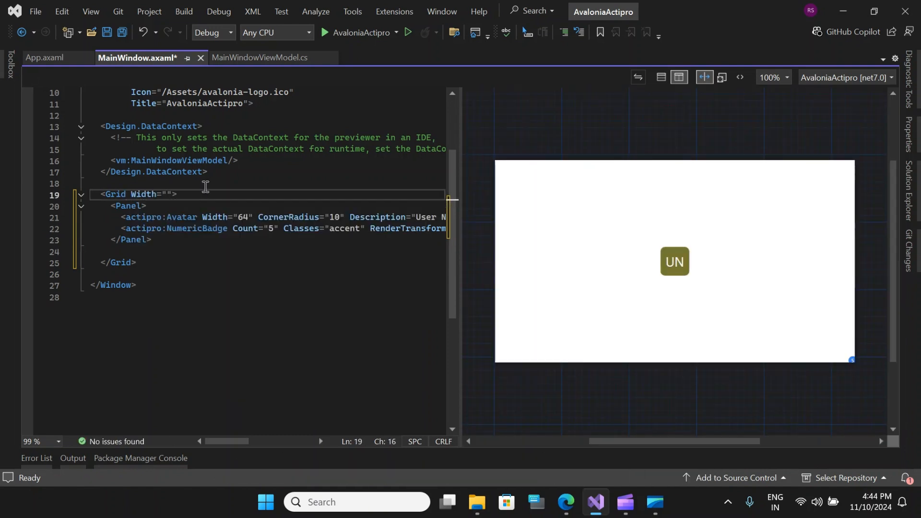
pyautogui.write('6')
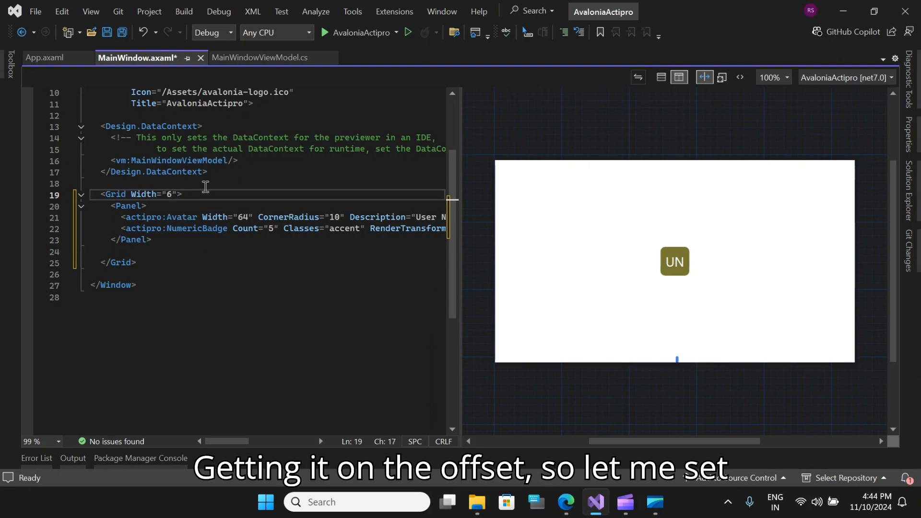
pyautogui.write('4')
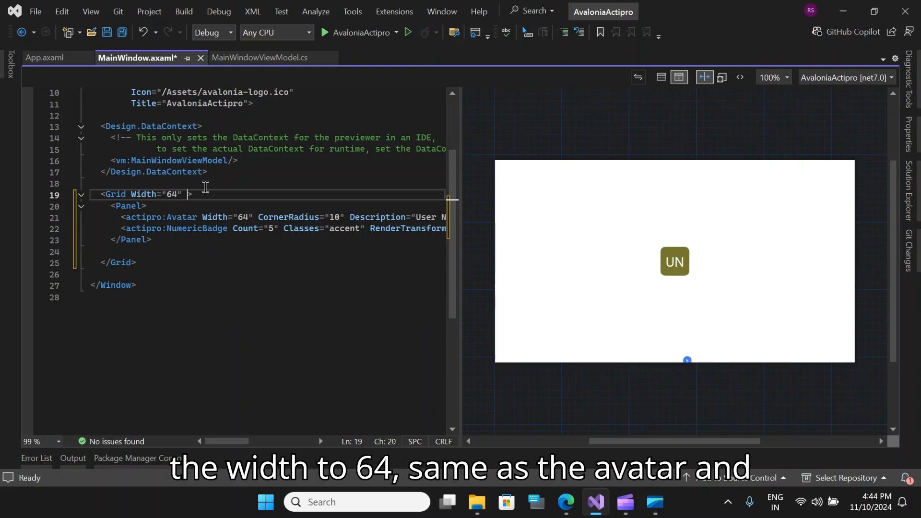
pyautogui.write('he')
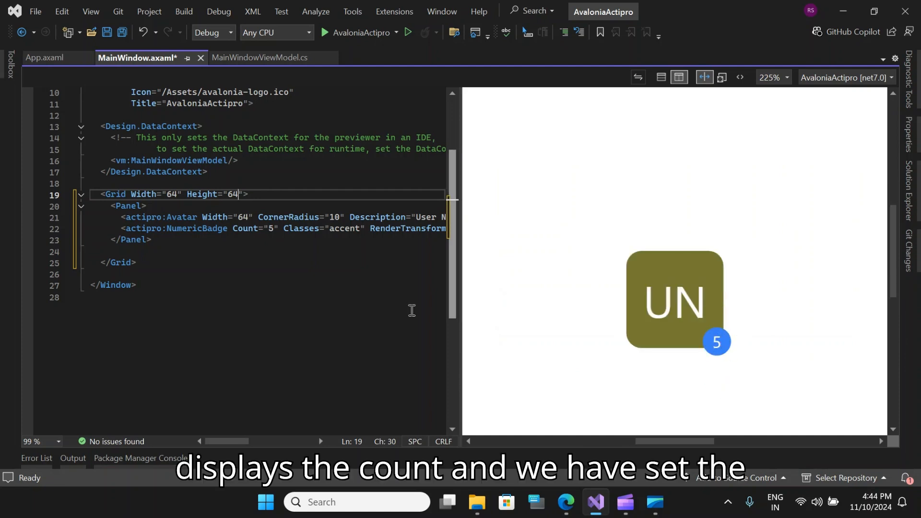
pyautogui.doubleClick(343, 228)
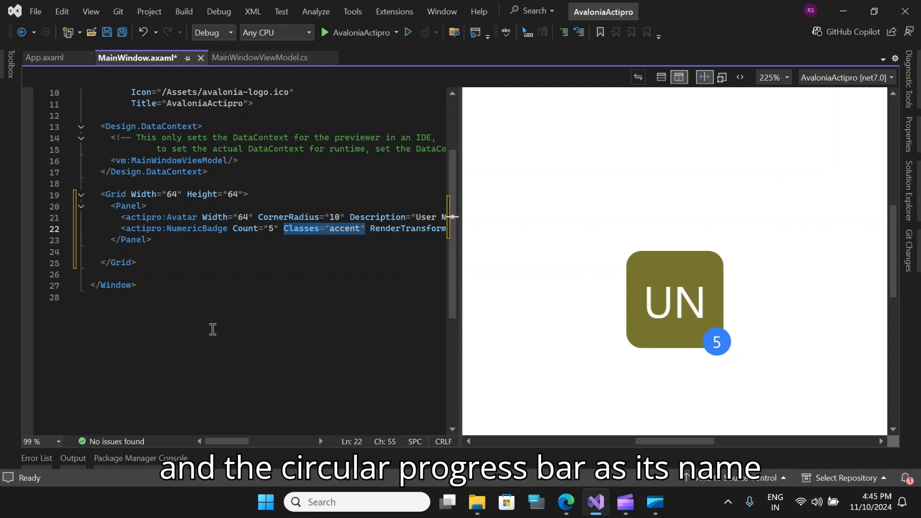
pyautogui.moveTo(214, 321)
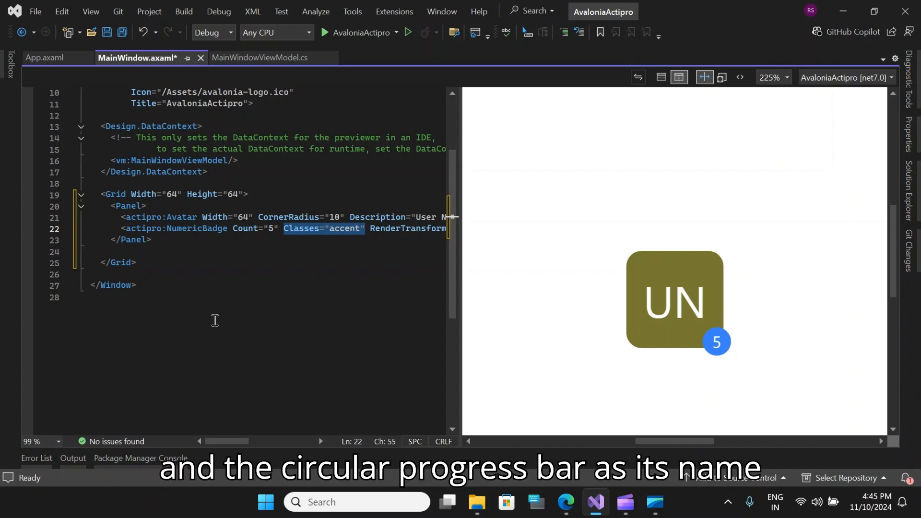
# Remove the grid holding the avatar and badge from the markup.
pyautogui.moveTo(100, 194); pyautogui.dragTo(136, 262)
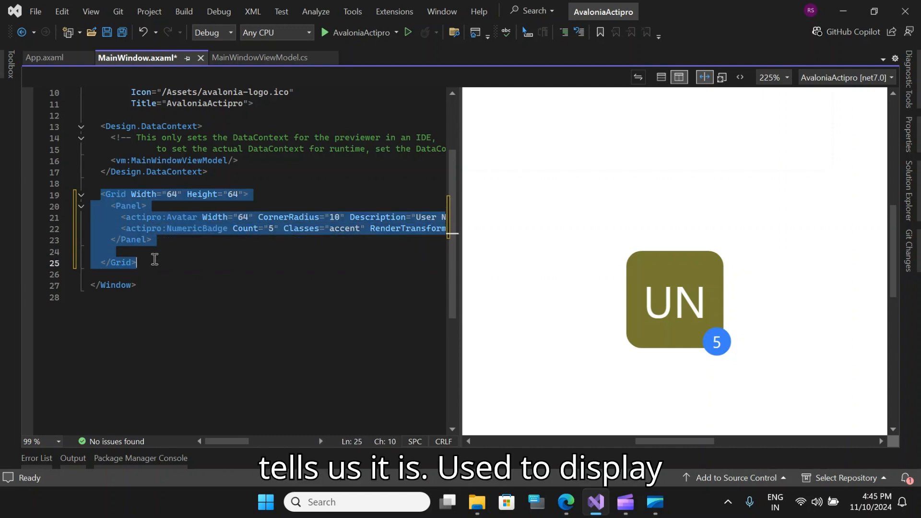
pyautogui.press('Delete')
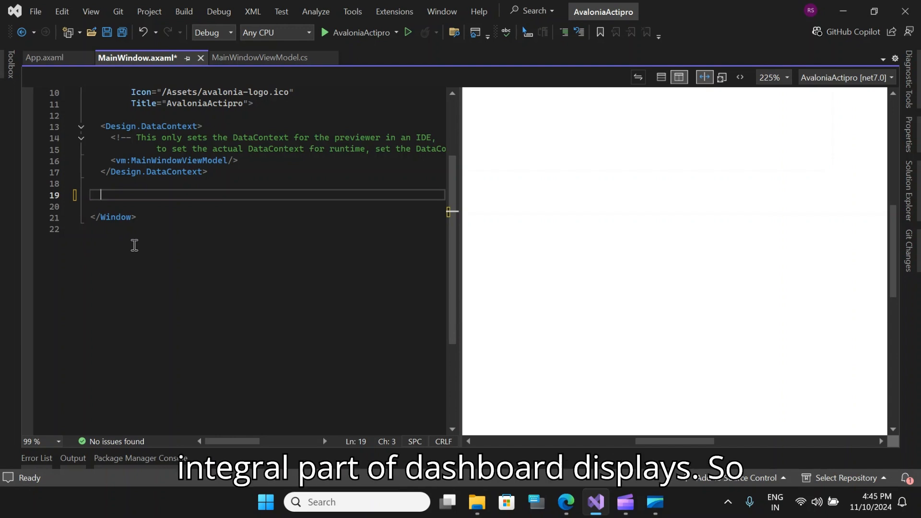
pyautogui.moveTo(304, 310)
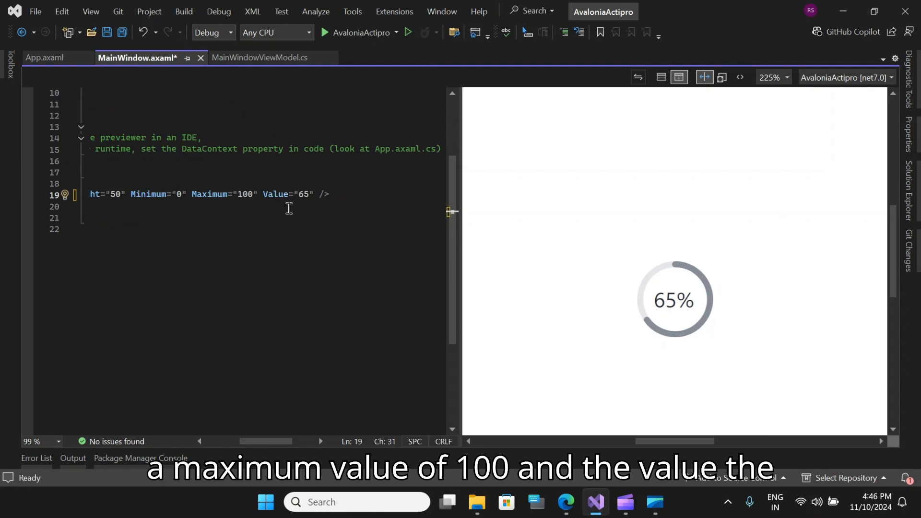
# Give the ring progress control Classes="accent" and IsIndeterminate="True" so it spins.
pyautogui.doubleClick(288, 194)
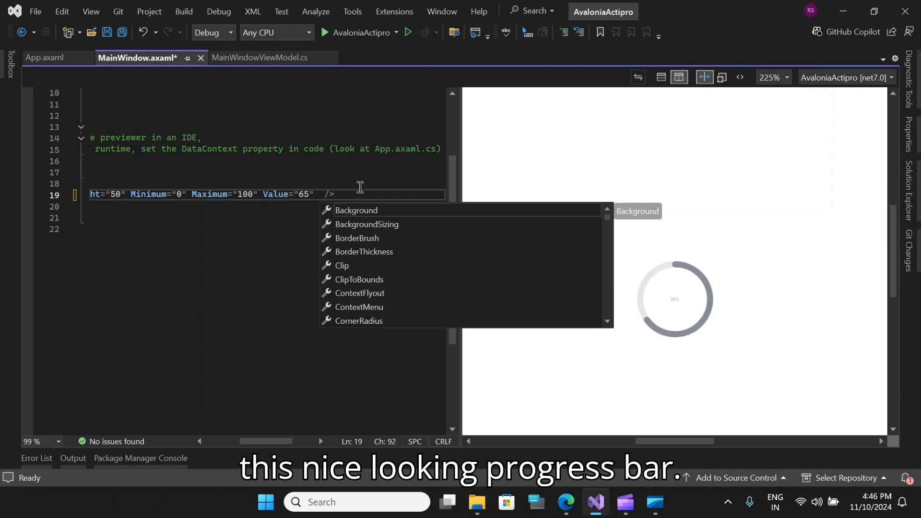
pyautogui.write('C')
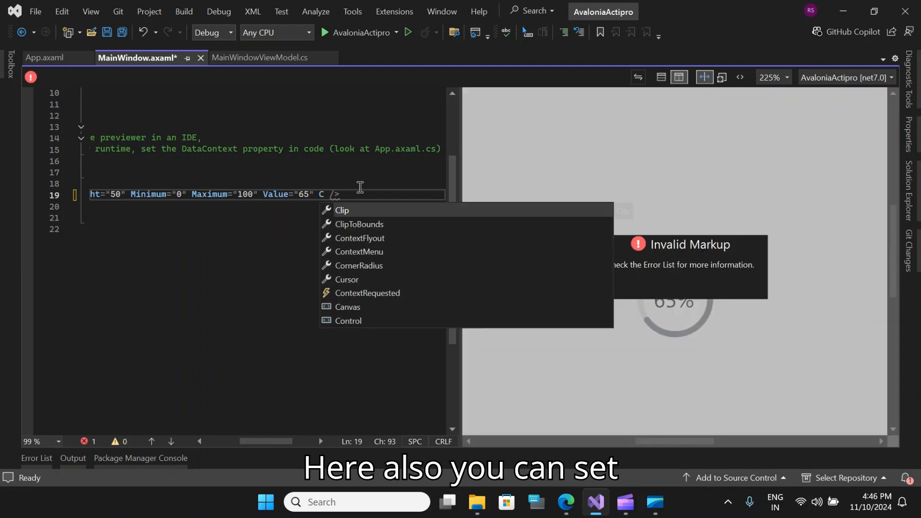
pyautogui.write('lasses="')
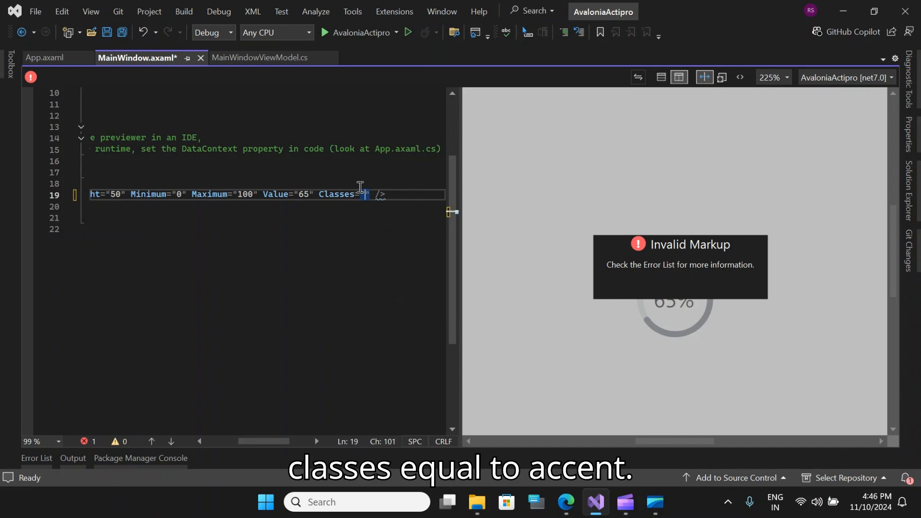
pyautogui.write('accent')
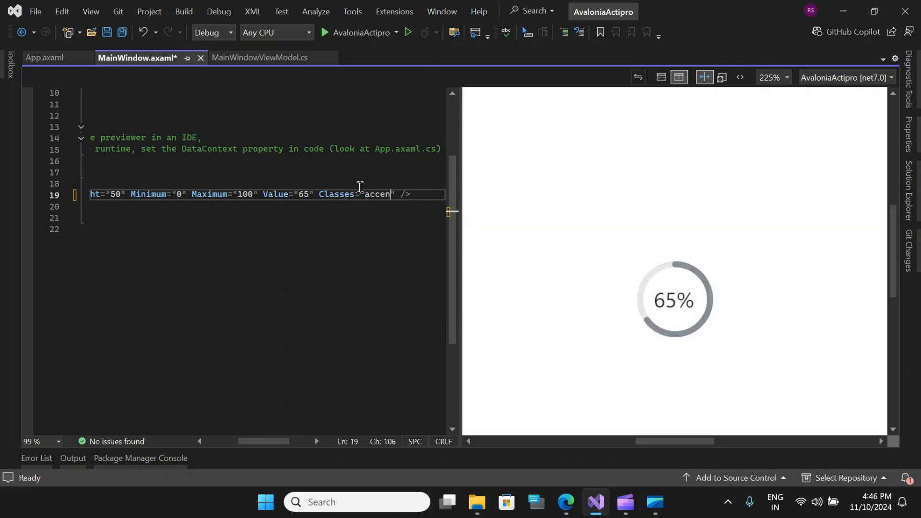
pyautogui.write('t')
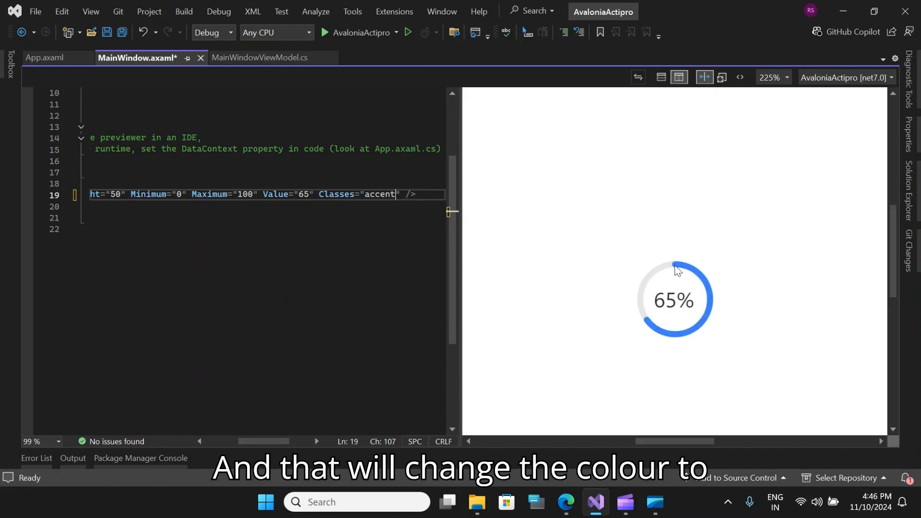
pyautogui.moveTo(649, 273)
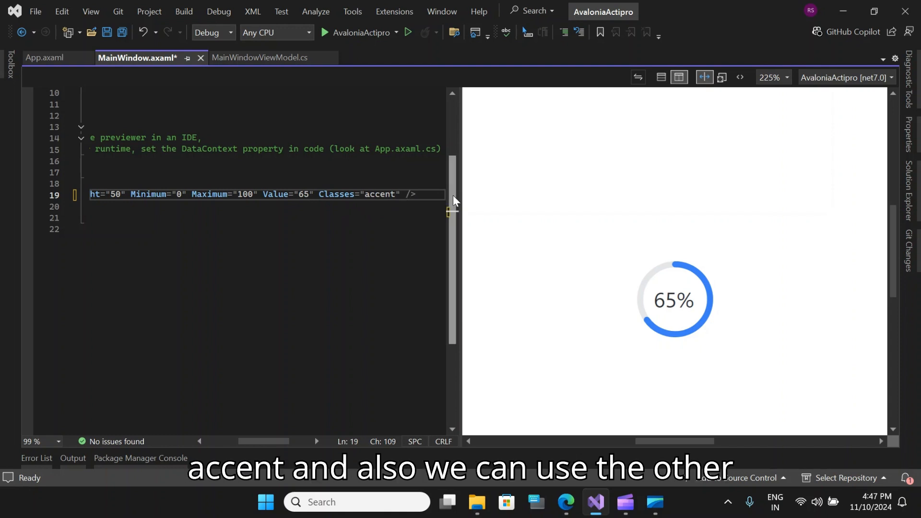
pyautogui.write('IsIndeterminate="True"')
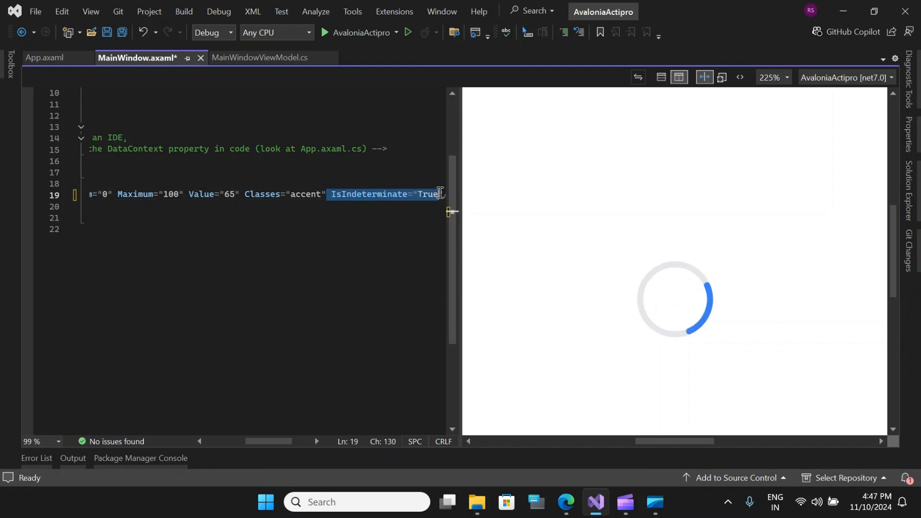
pyautogui.press('Delete')
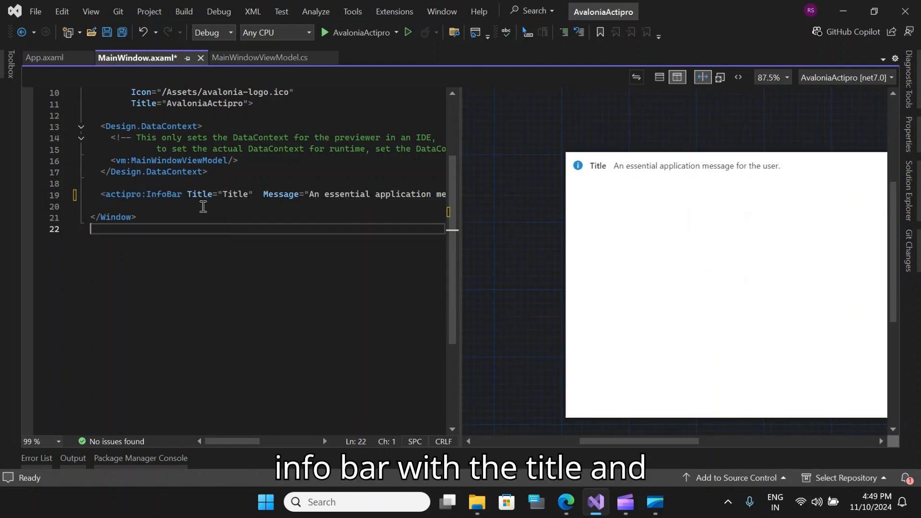
# Adjust the InfoBar's Title property, then build and run the AvaloniaActipro app.
pyautogui.doubleClick(219, 193)
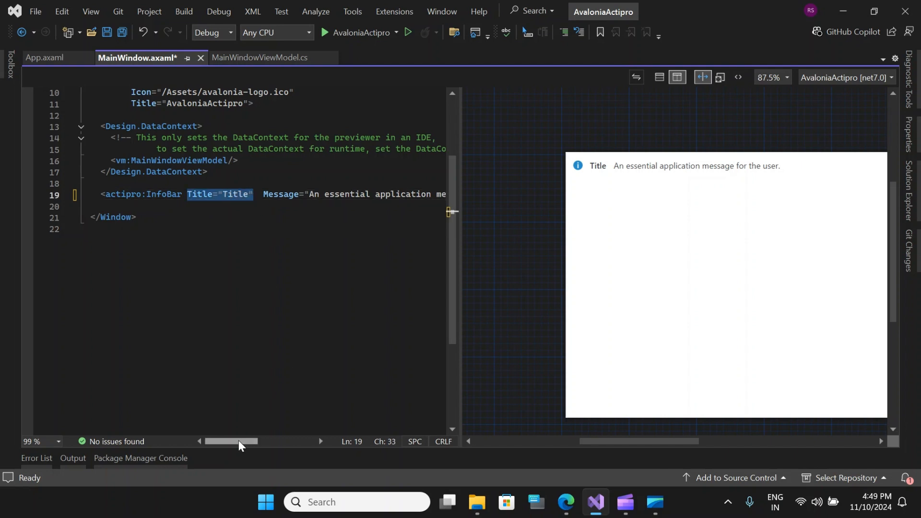
pyautogui.click(323, 33)
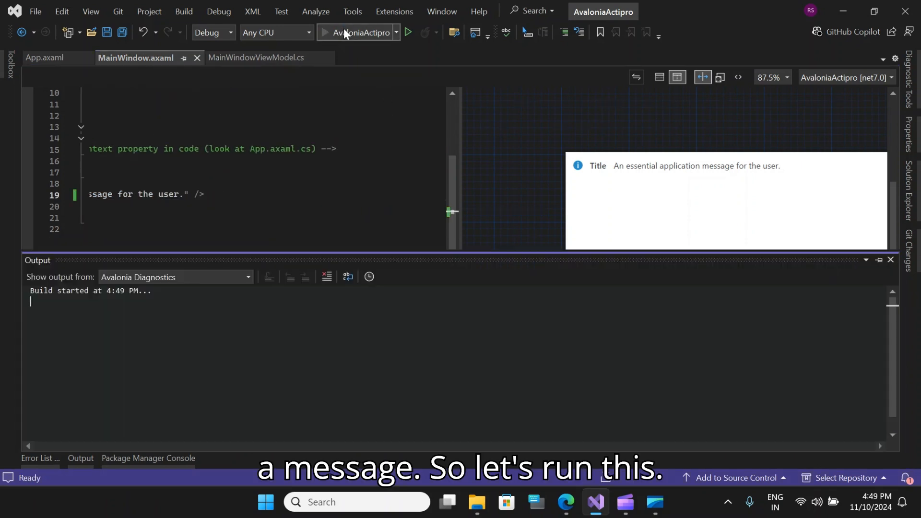
pyautogui.click(406, 32)
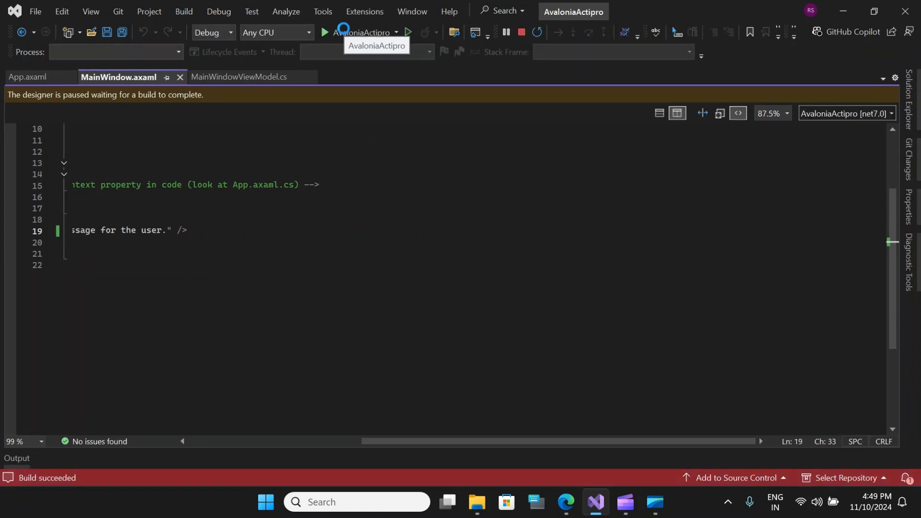
pyautogui.click(324, 33)
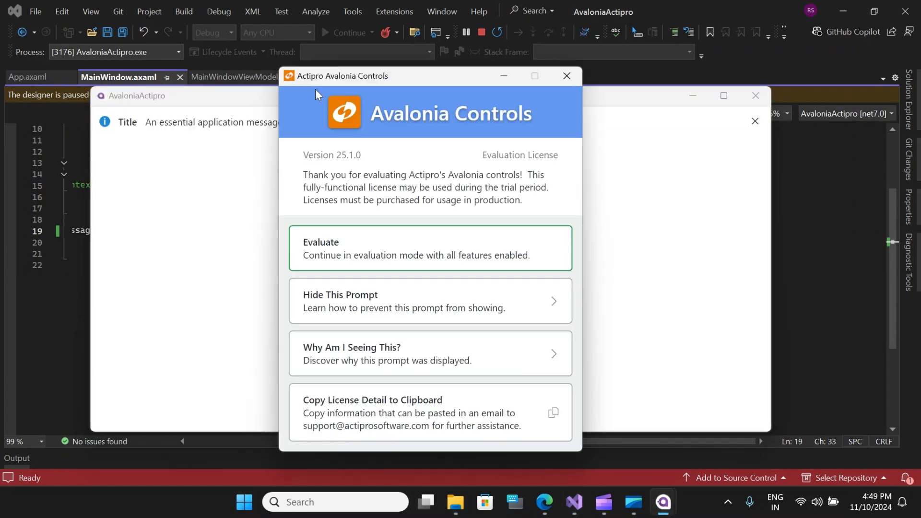
pyautogui.moveTo(407, 247)
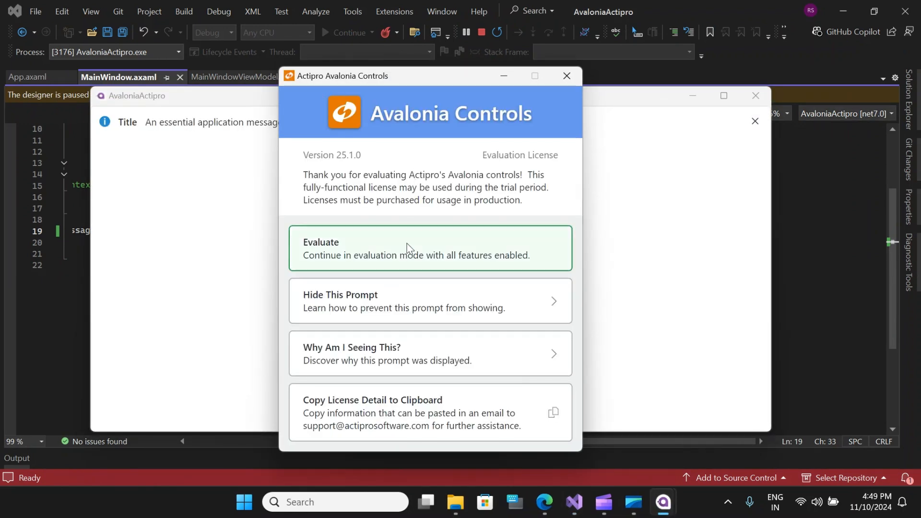
pyautogui.click(430, 248)
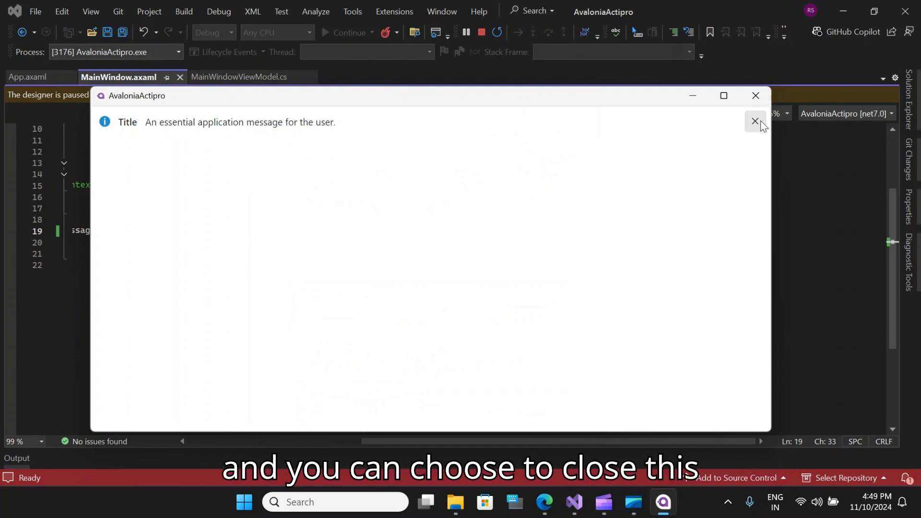
pyautogui.click(755, 122)
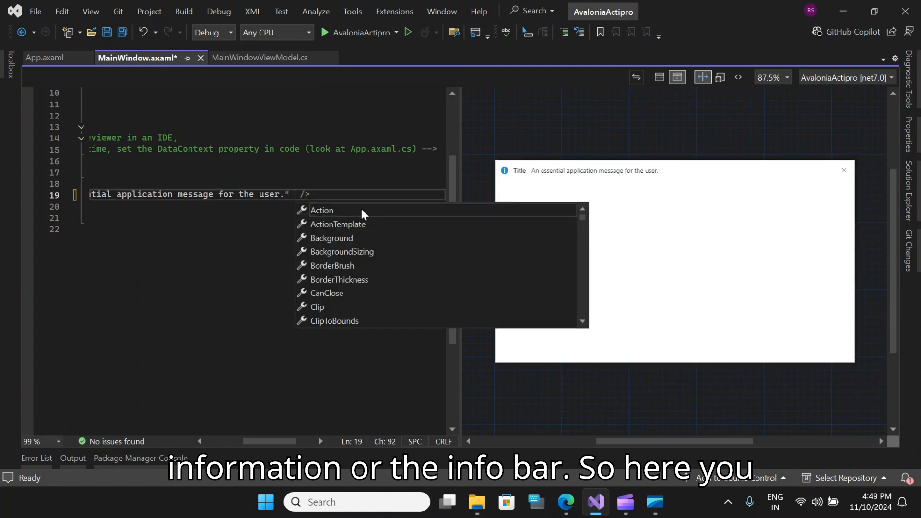
# Give the InfoBar Severity Warning from IntelliSense and Height 50.
pyautogui.write('Severity=""')
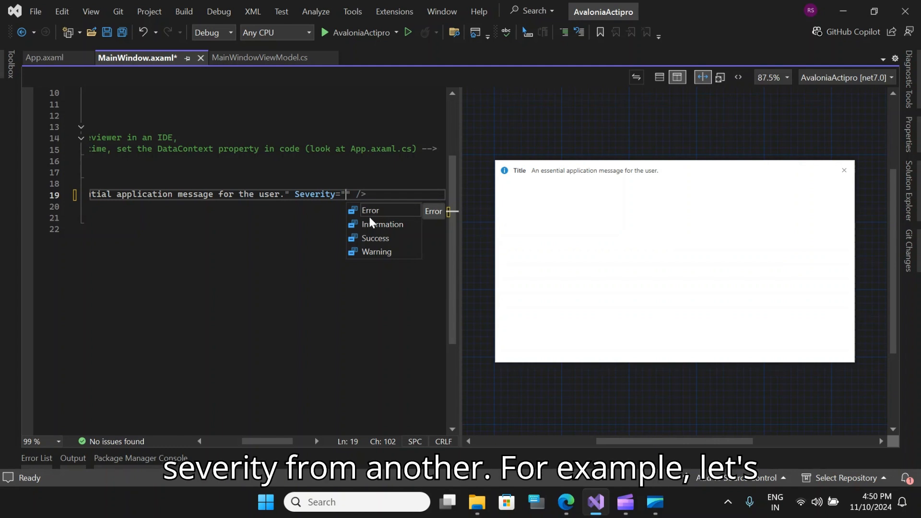
pyautogui.click(376, 251)
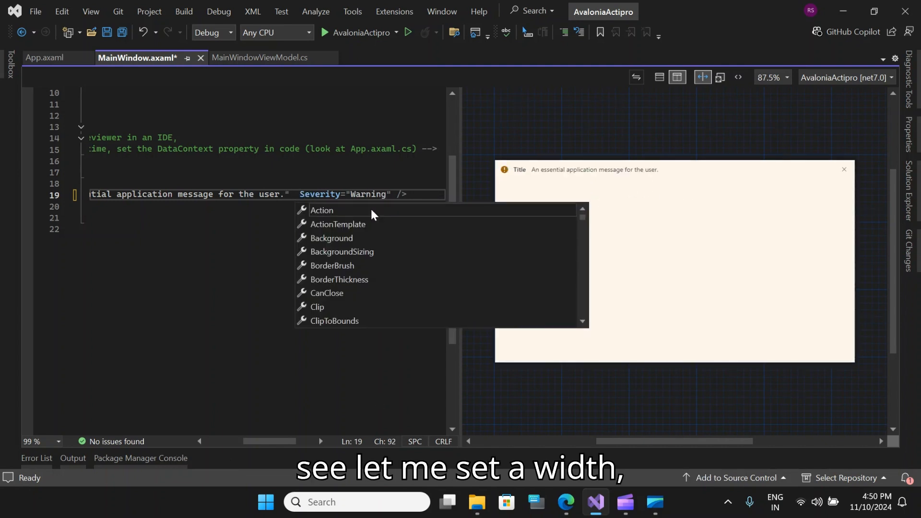
pyautogui.write('hi')
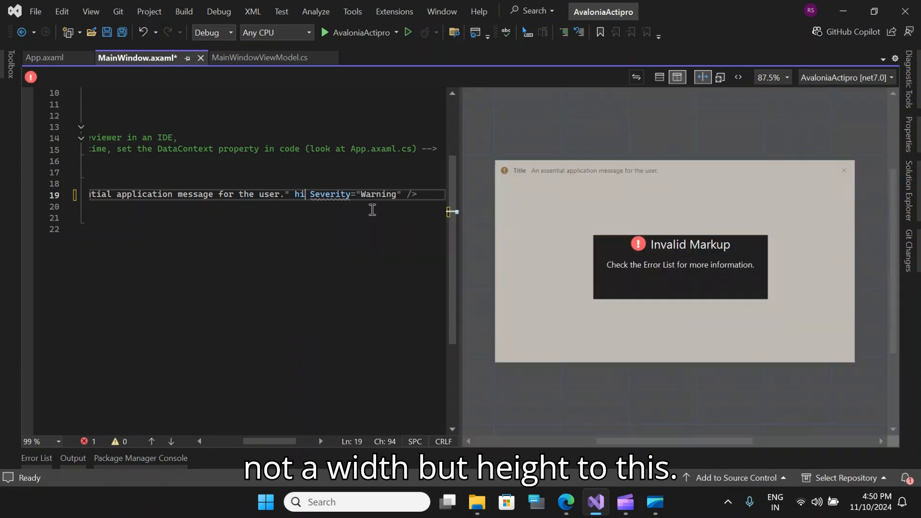
pyautogui.write('e')
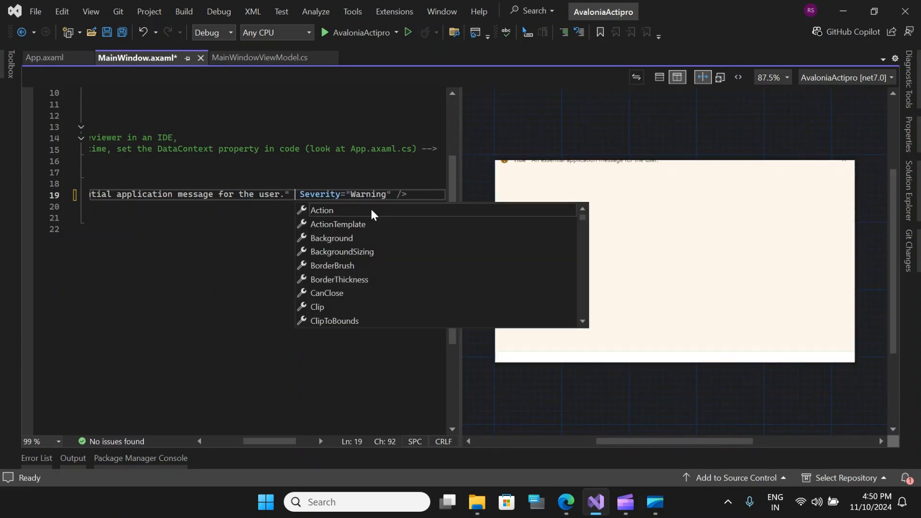
pyautogui.write('Height="5"')
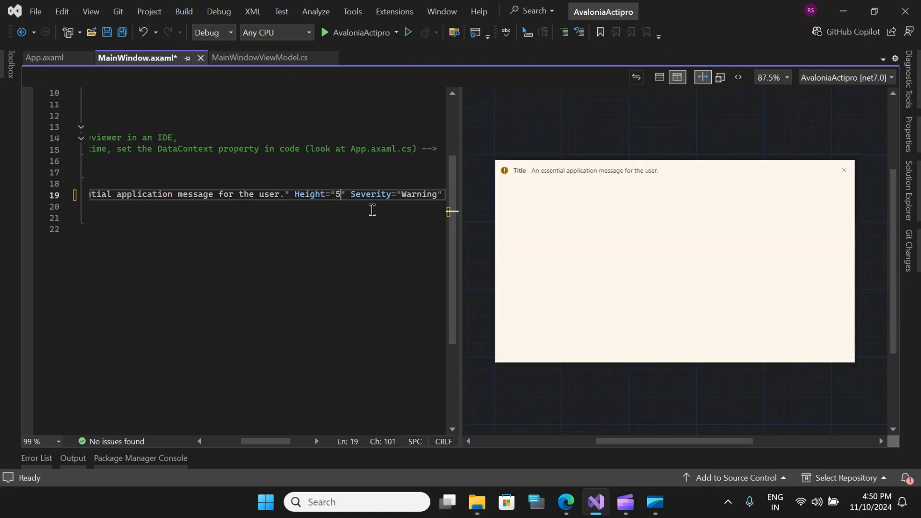
pyautogui.write('0')
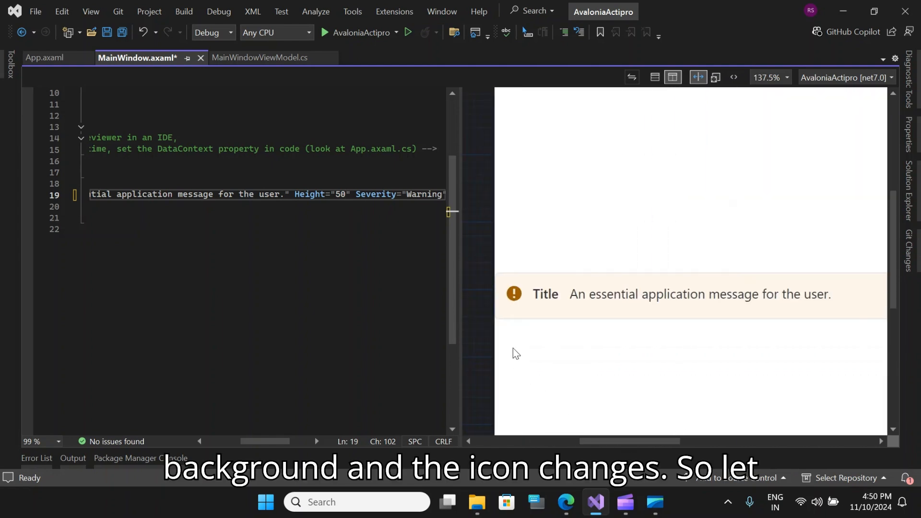
# Change the severity to Error and start a separate closing tag for the InfoBar.
pyautogui.doubleClick(423, 195)
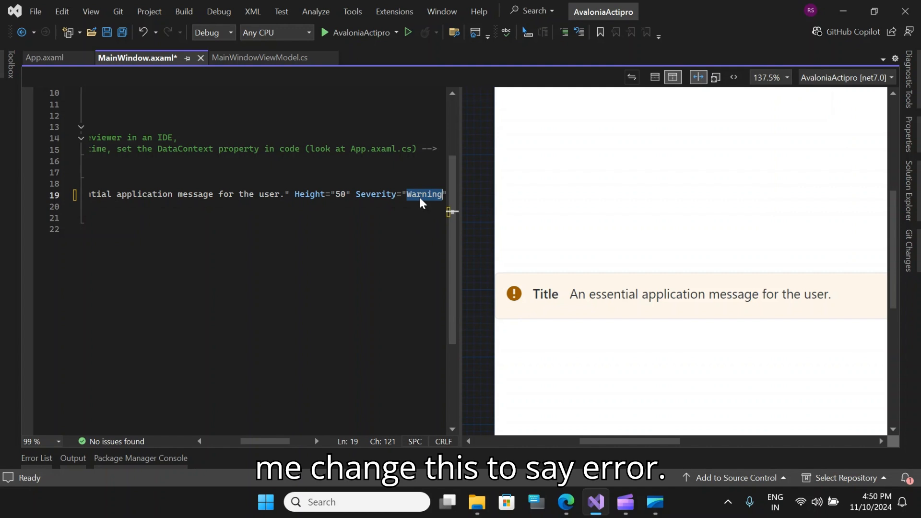
pyautogui.write('Error')
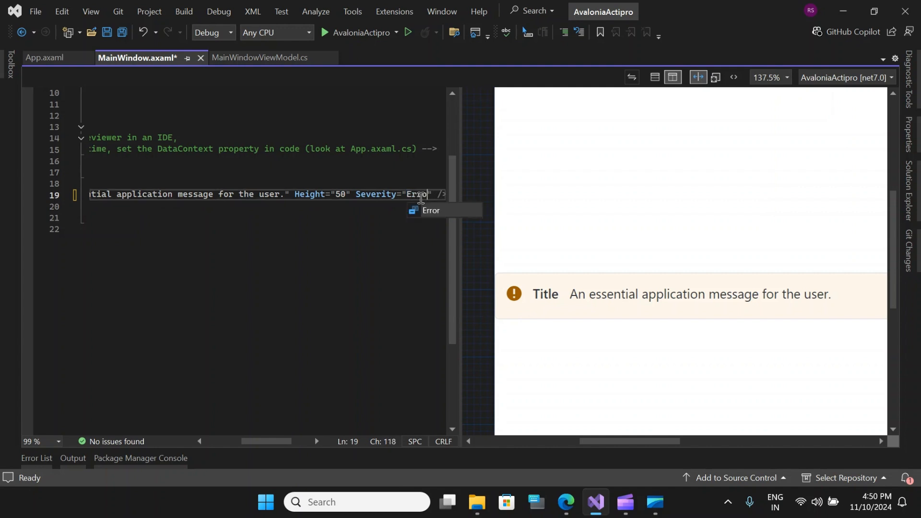
pyautogui.write('r')
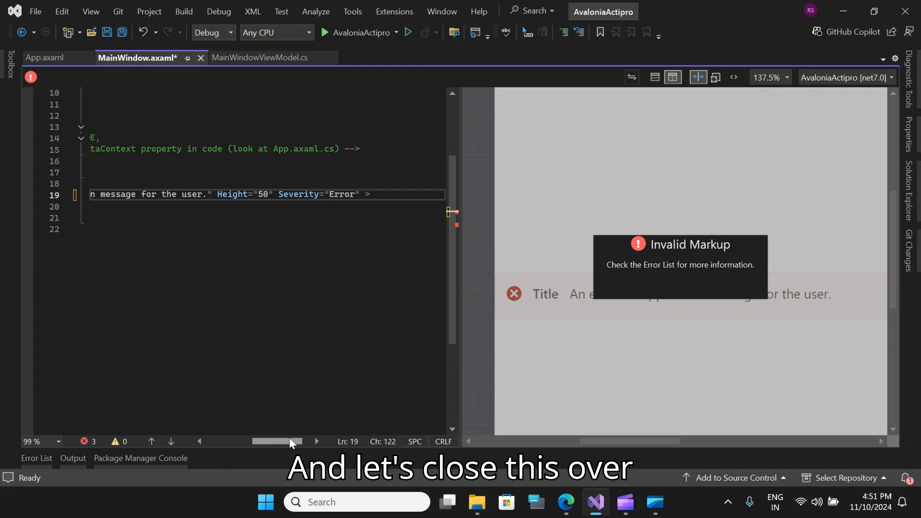
pyautogui.write('</actipro:InfoBar>')
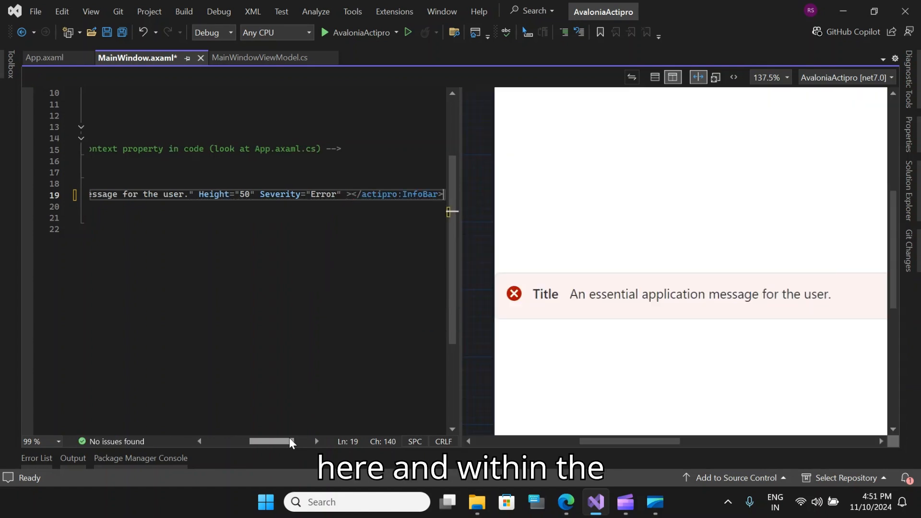
# Add an InfoBar.Action block containing a Button with Content "Resume Sync".
pyautogui.click(352, 195)
pyautogui.write('<')
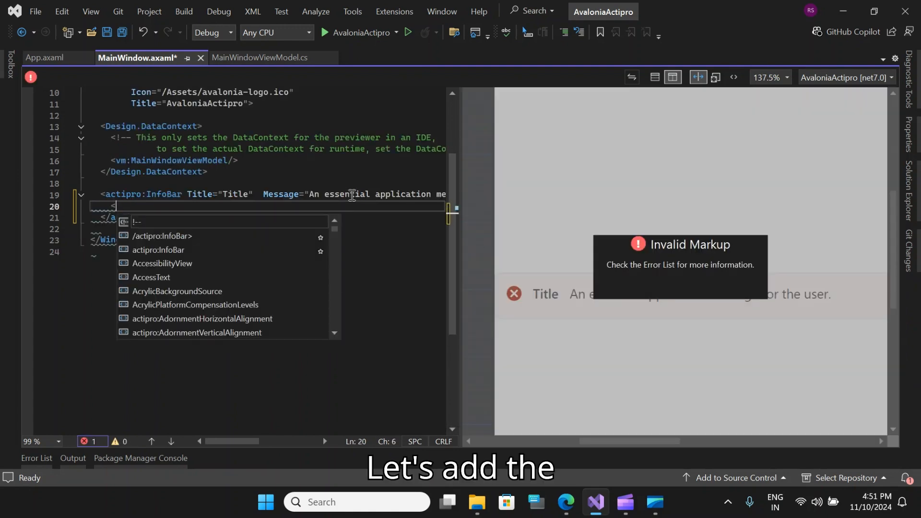
pyautogui.write('ac')
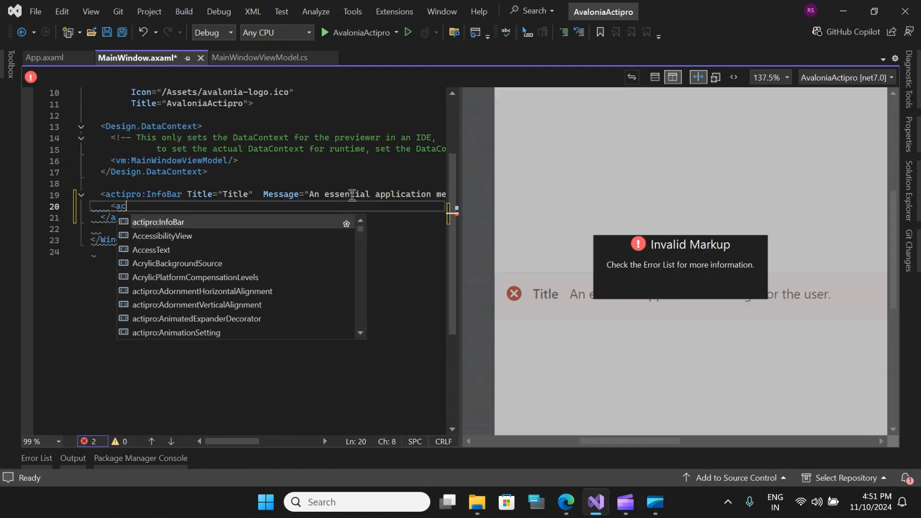
pyautogui.write('tipro:InfoBar.Action>')
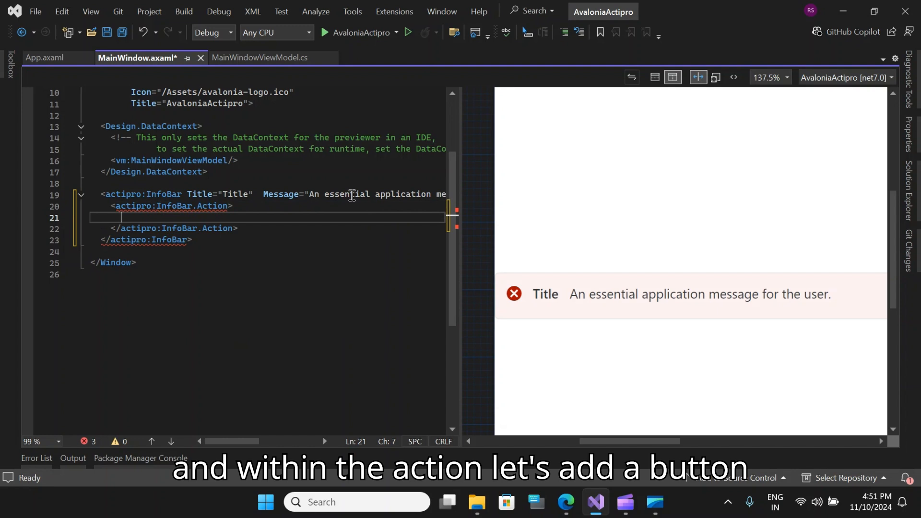
pyautogui.write('<Button')
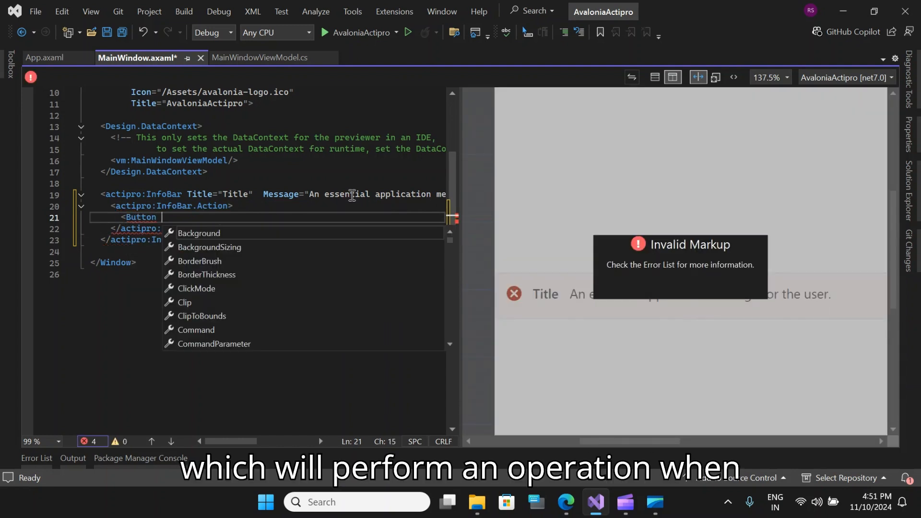
pyautogui.write('Content="')
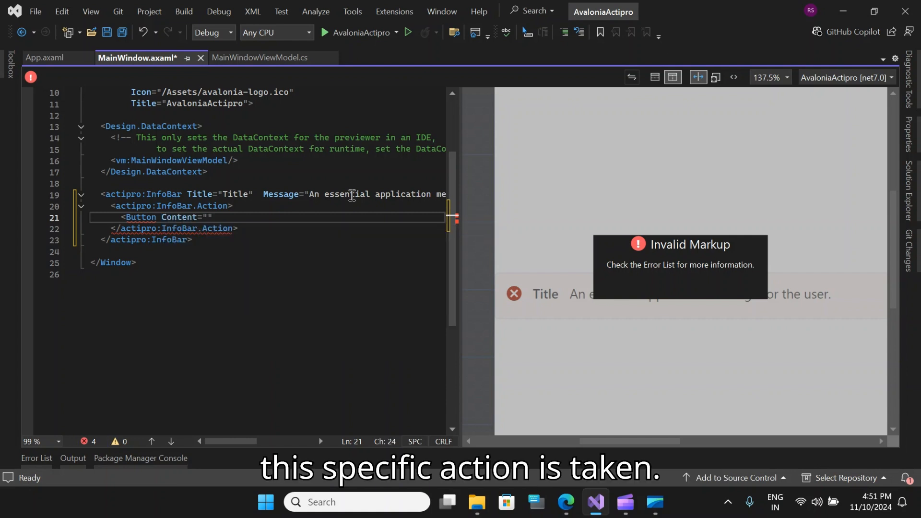
pyautogui.write('Resume Sync')
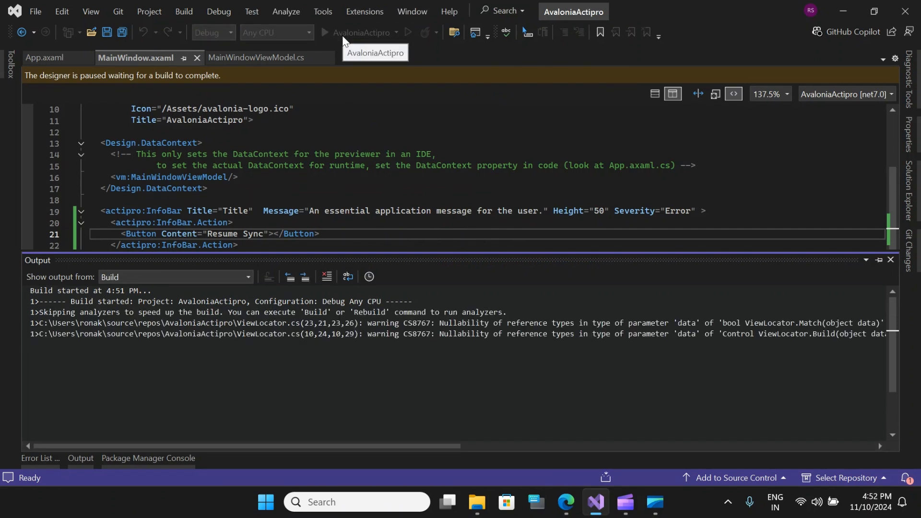
pyautogui.click(323, 32)
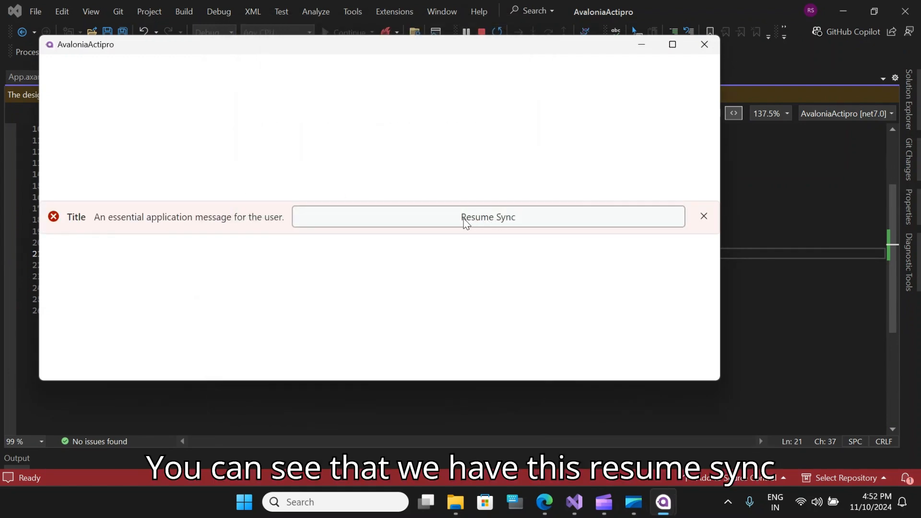
pyautogui.moveTo(501, 229)
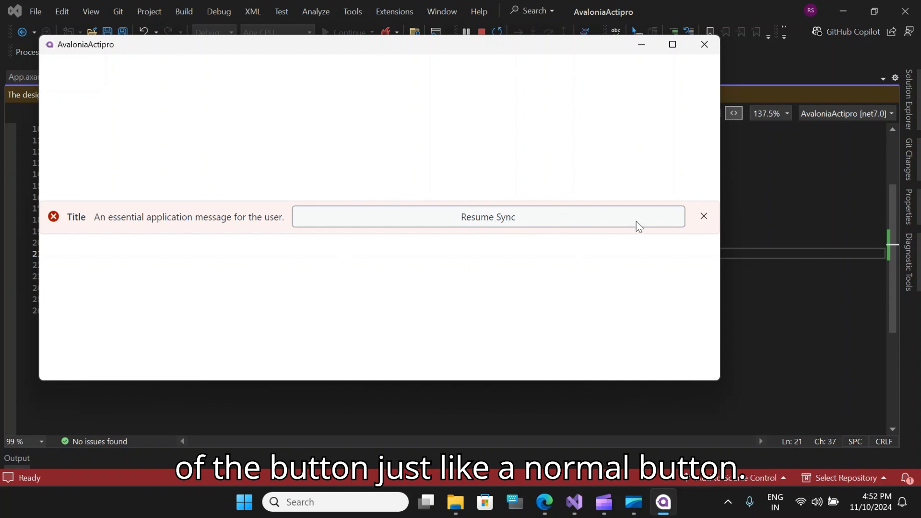
pyautogui.click(704, 44)
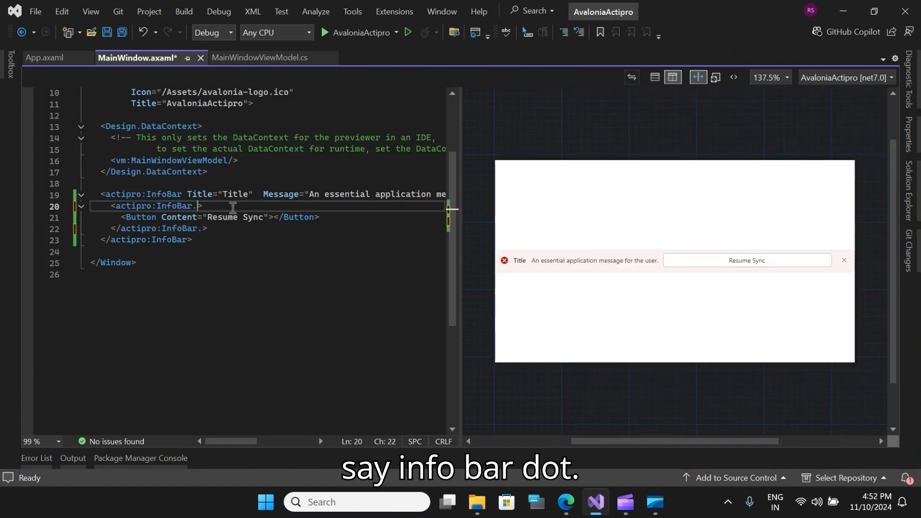
# Rename the action block to InfoBar.Icon and select the Resume Sync button line for replacement.
pyautogui.write('i')
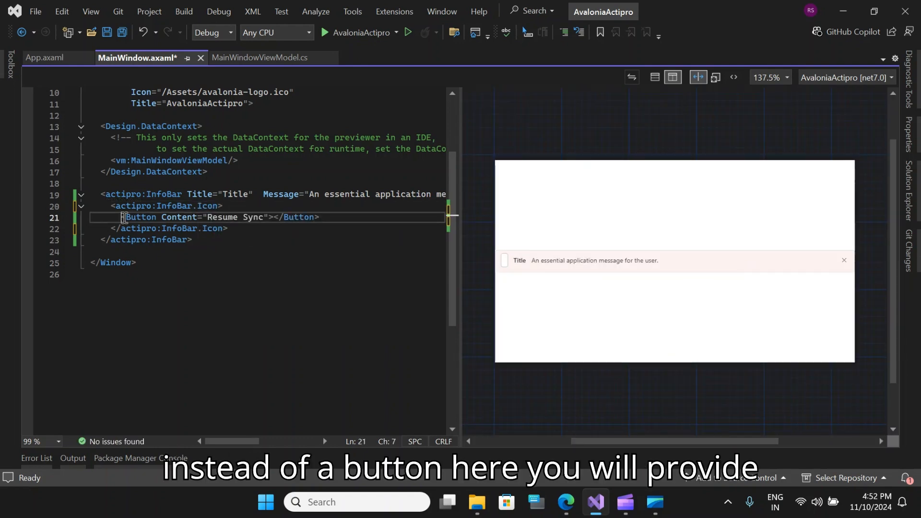
pyautogui.moveTo(121, 217); pyautogui.dragTo(319, 217)
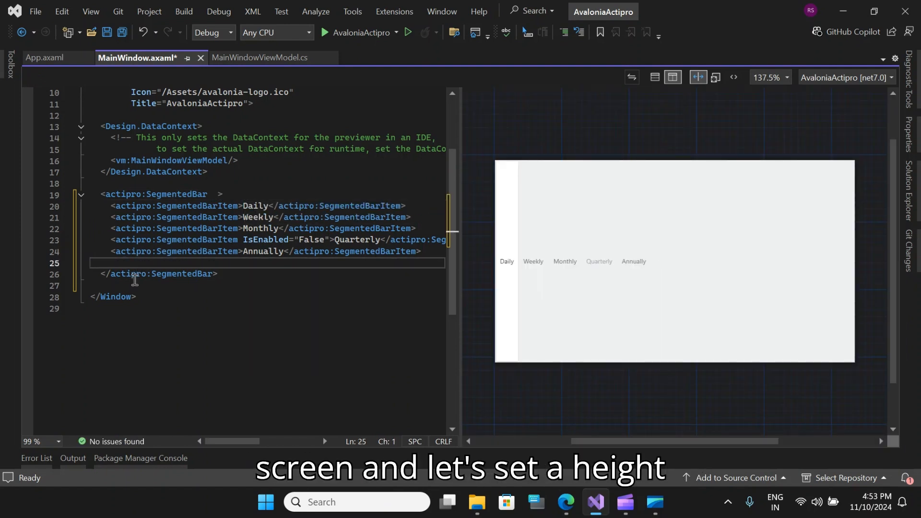
# Give the SegmentedBar start tag Height="50".
pyautogui.click(252, 193)
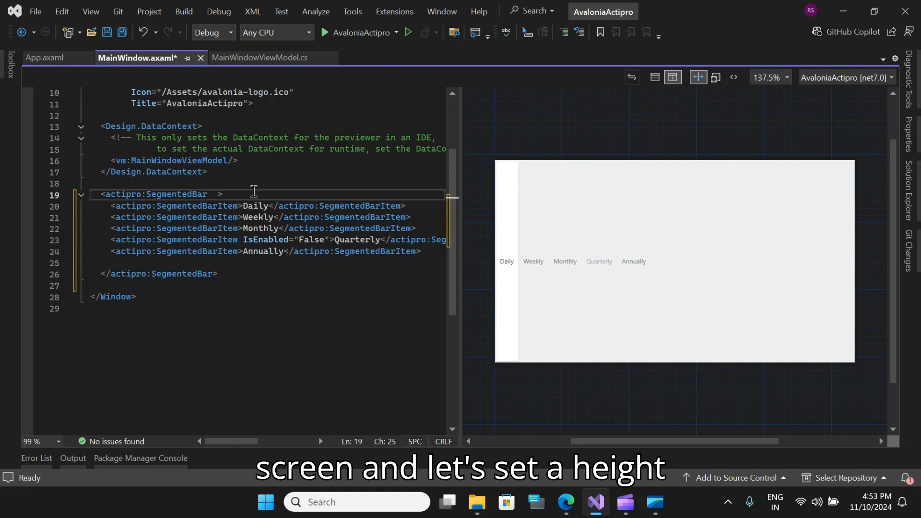
pyautogui.write('h"')
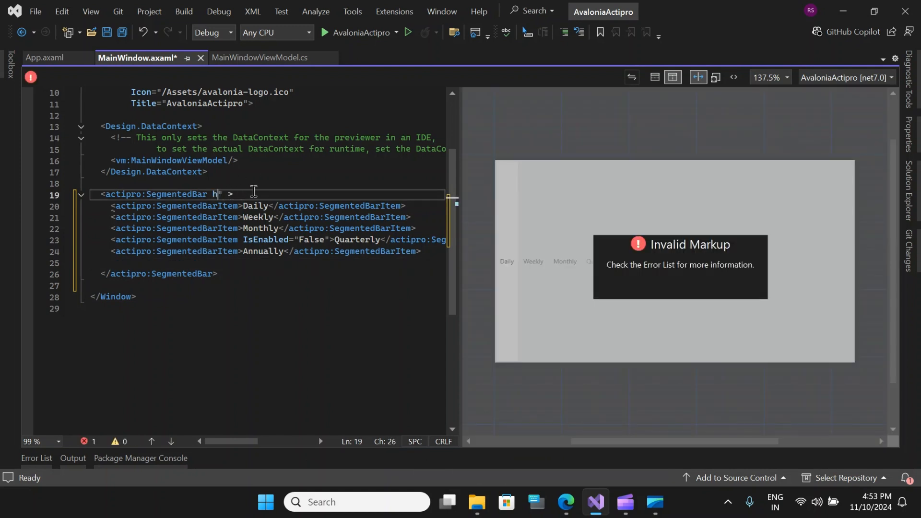
pyautogui.write('eight="')
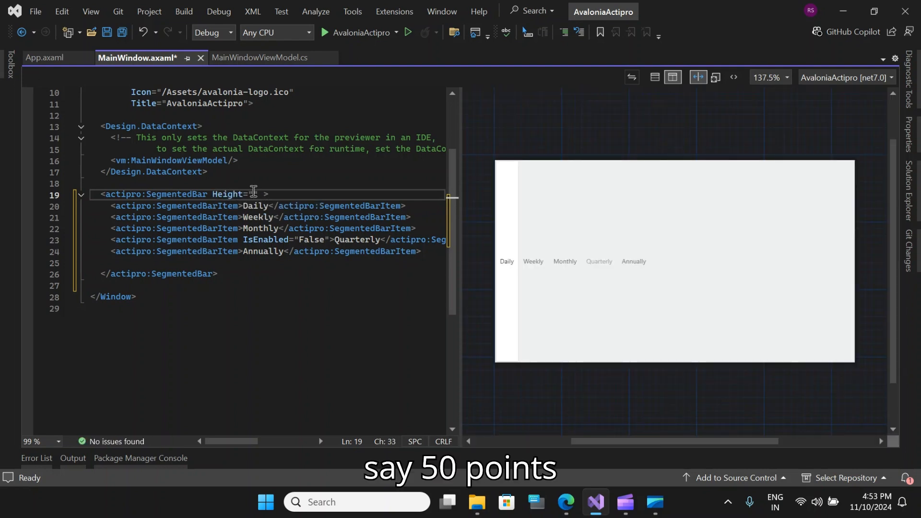
pyautogui.write('50')
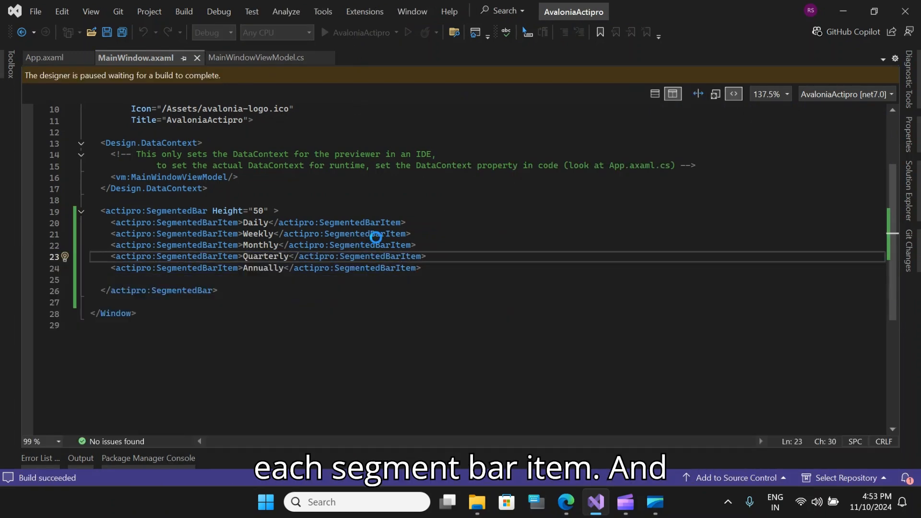
pyautogui.click(324, 33)
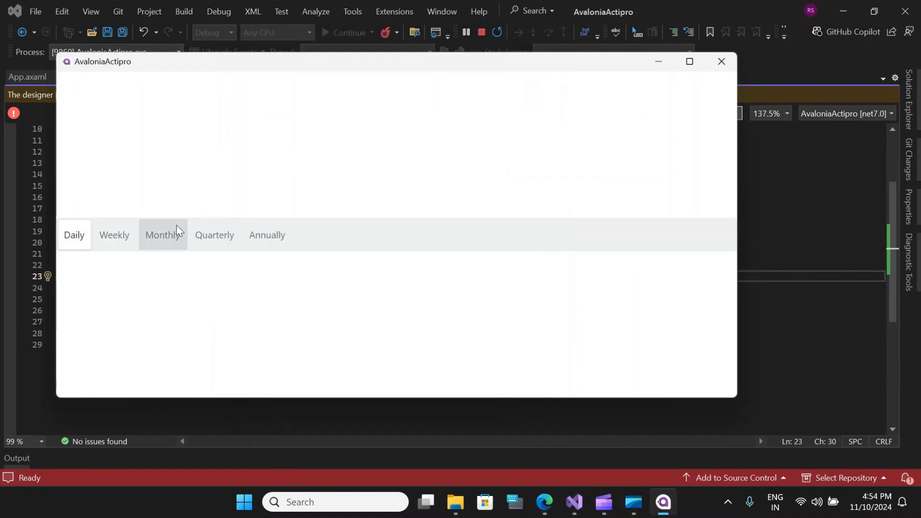
pyautogui.click(214, 235)
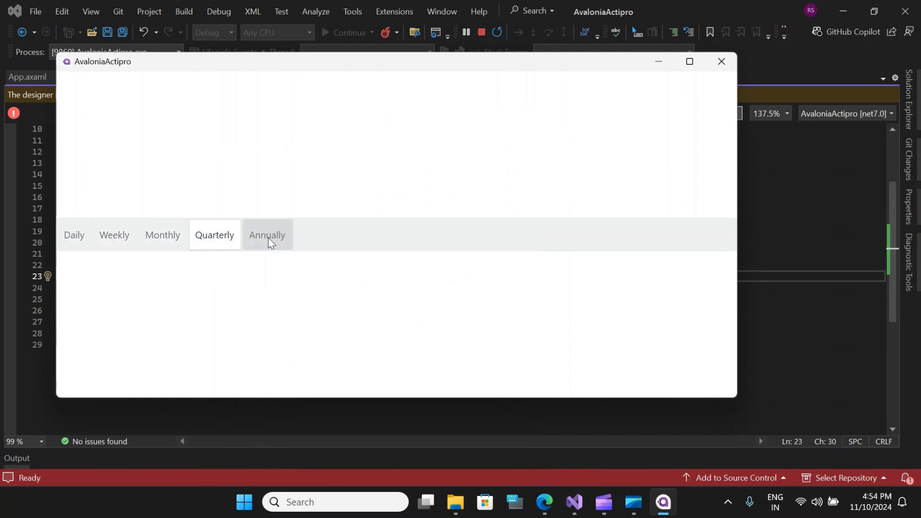
pyautogui.click(722, 62)
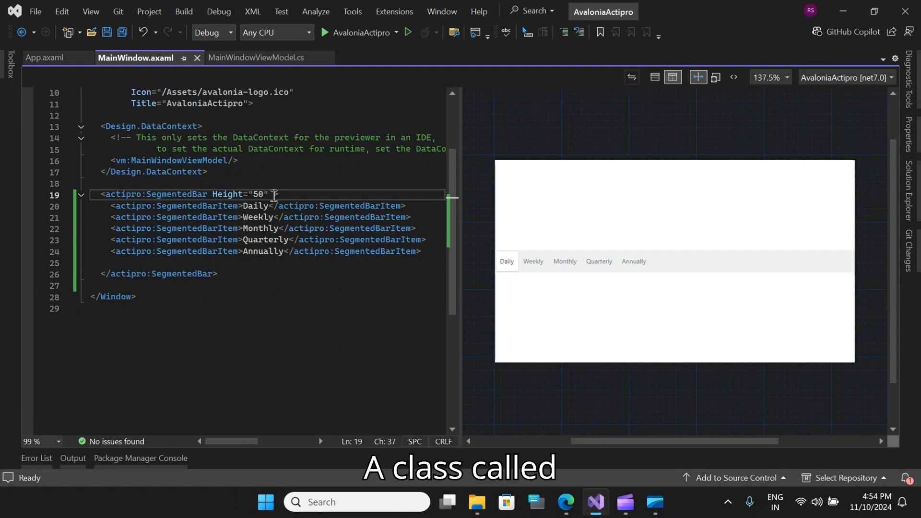
# Add Classes="theme-outline accent" to the SegmentedBar after Height 50.
pyautogui.write('Classes>')
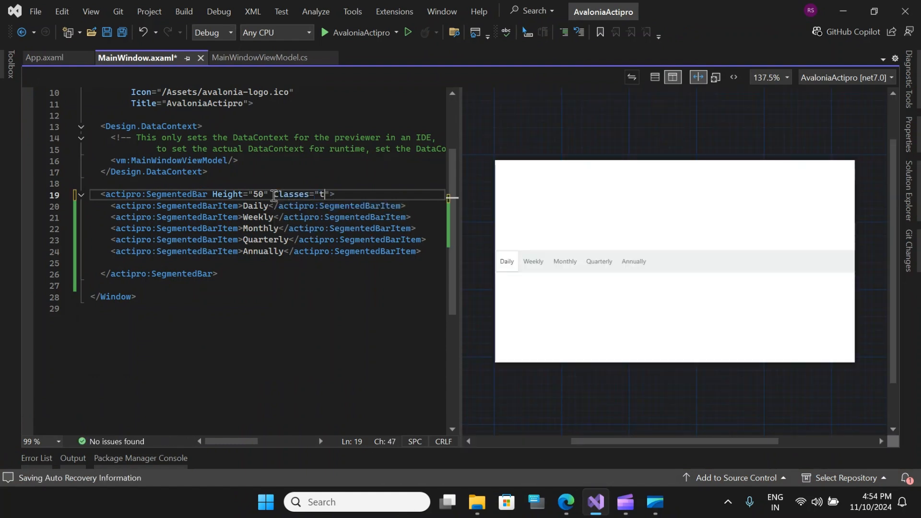
pyautogui.write('heme-')
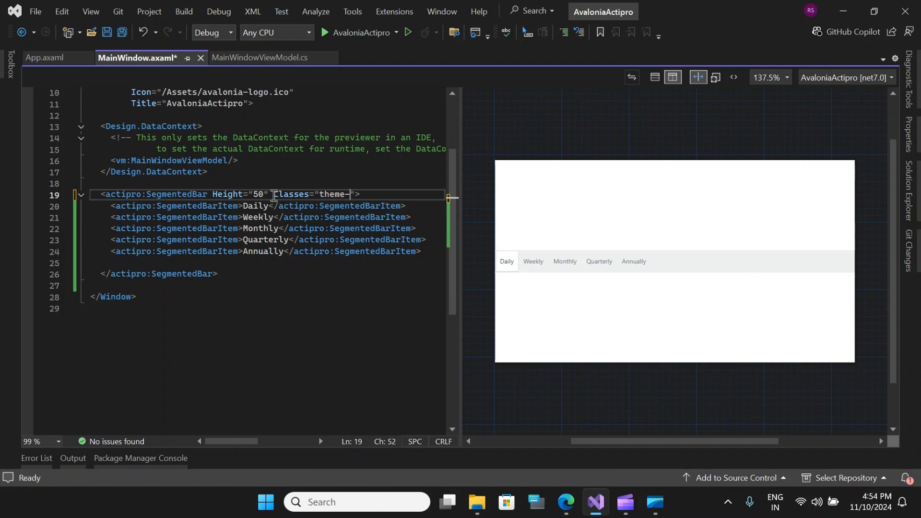
pyautogui.write('outline')
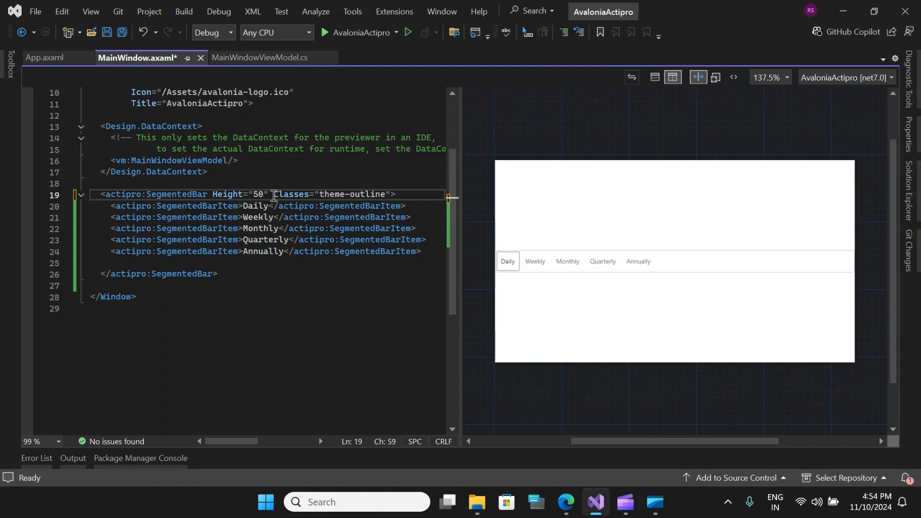
pyautogui.write('accent')
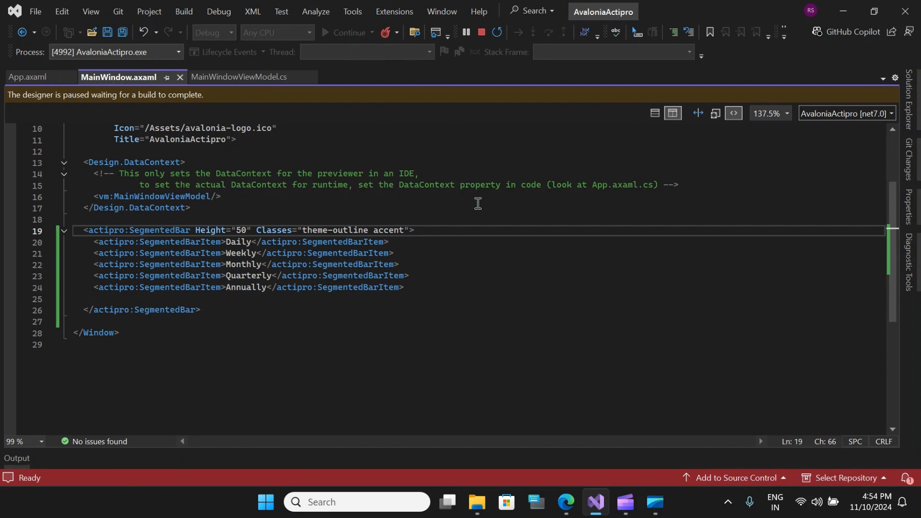
pyautogui.moveTo(463, 219)
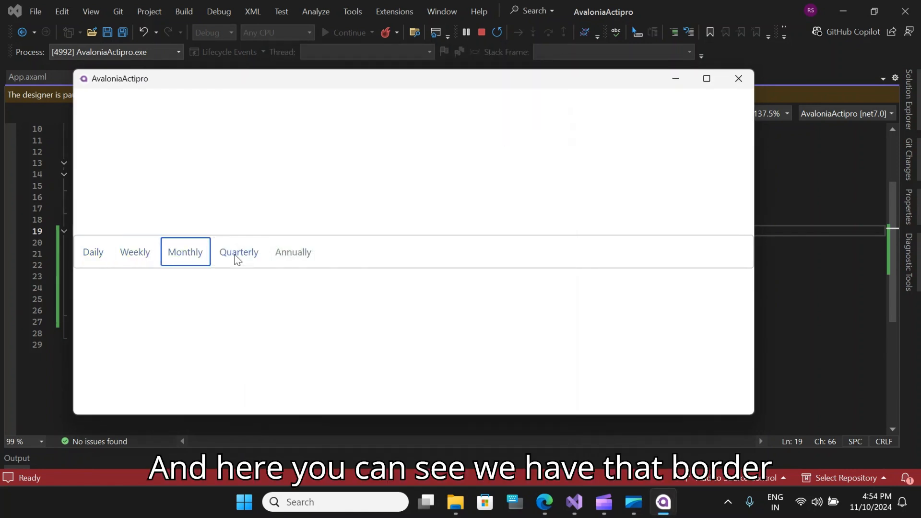
pyautogui.click(134, 252)
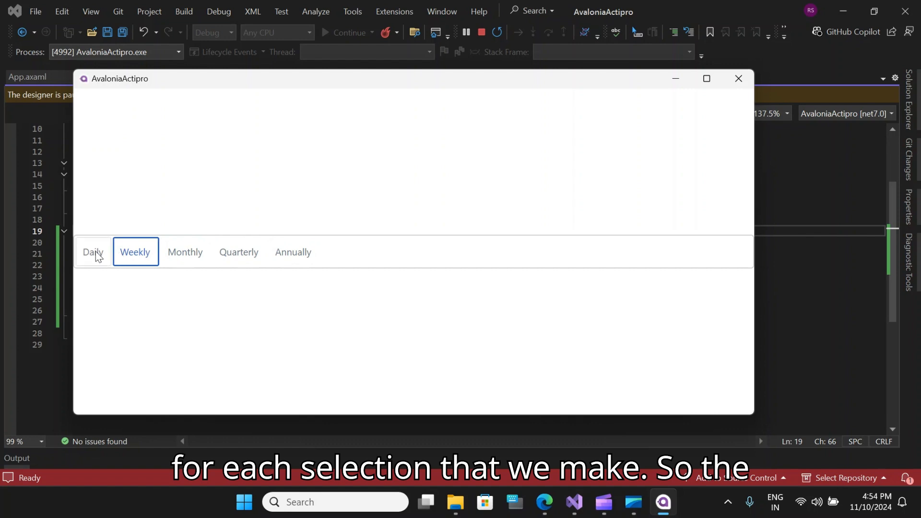
pyautogui.click(185, 252)
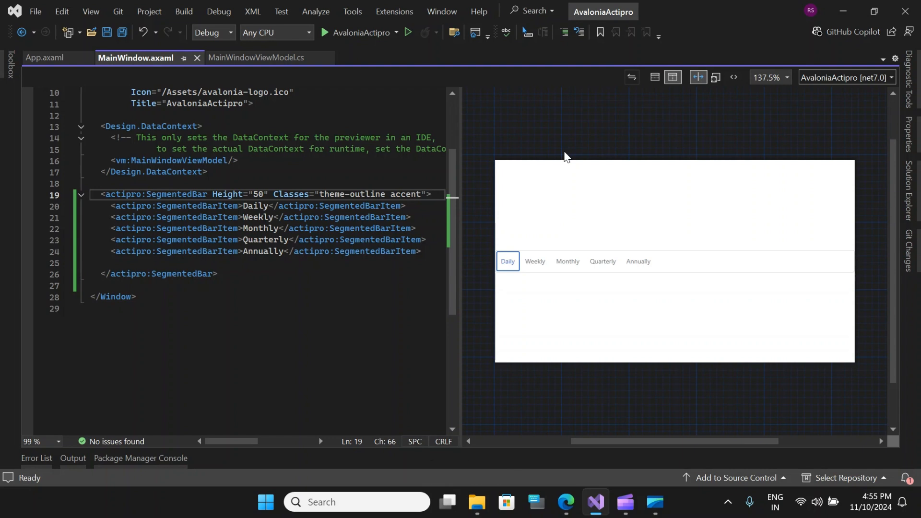
# Replace the SegmentedBar with an accent RingSpinner and size it 50 by 50.
pyautogui.moveTo(100, 194); pyautogui.dragTo(217, 274)
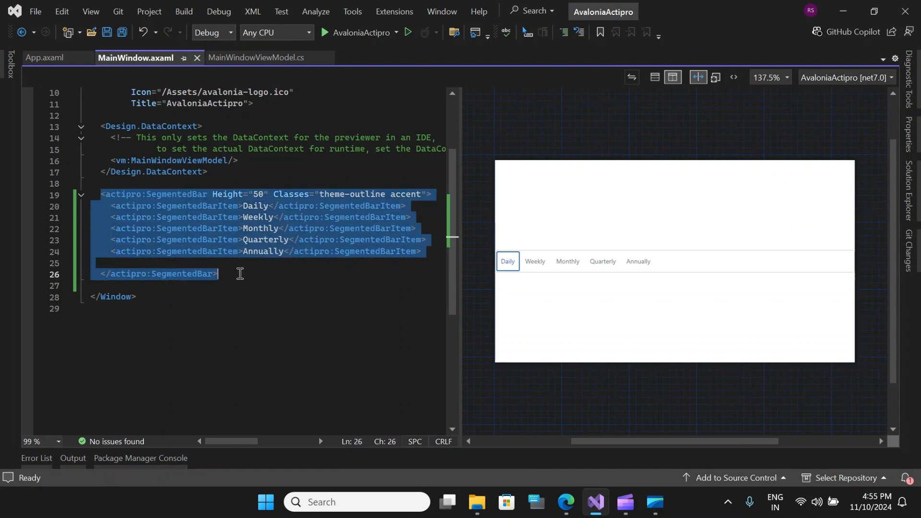
pyautogui.press('Delete')
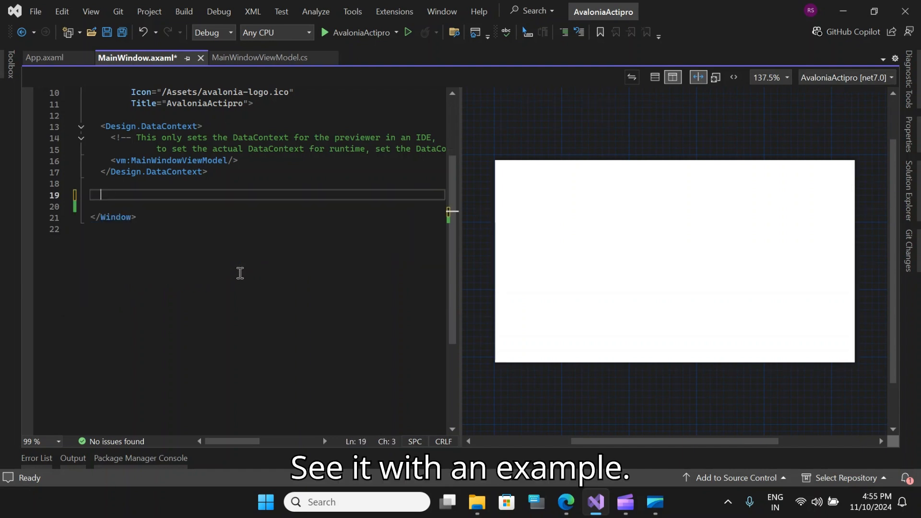
pyautogui.write('<actipro:RingSpinner Width="24" Height="24" Classes="accent" Background="{actipro:ThemeResource Container5BackgroundBrush}" LineThickness="3" LineCap="Flat" IsSpinning="True" />')
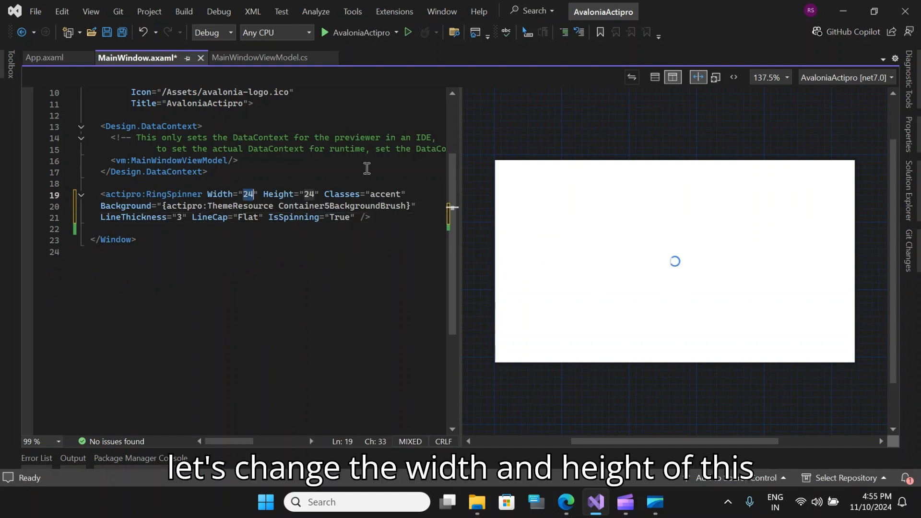
pyautogui.write('50')
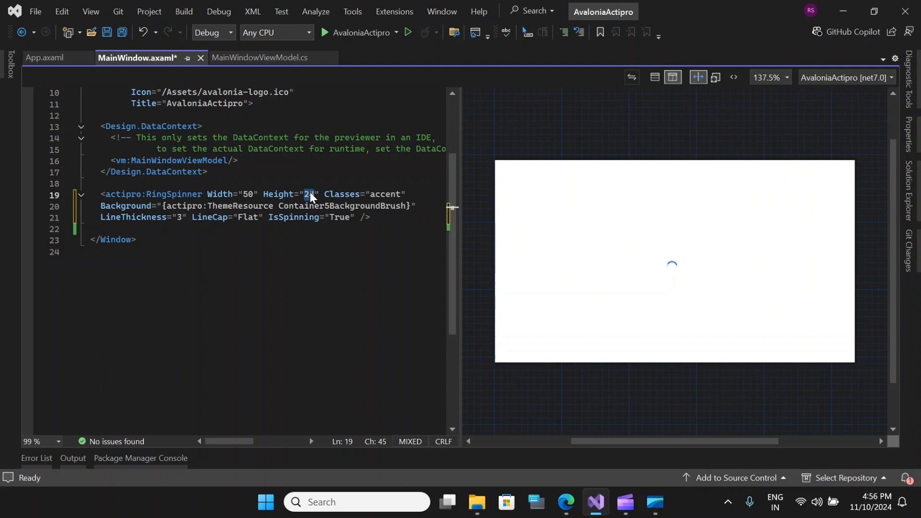
pyautogui.write('50')
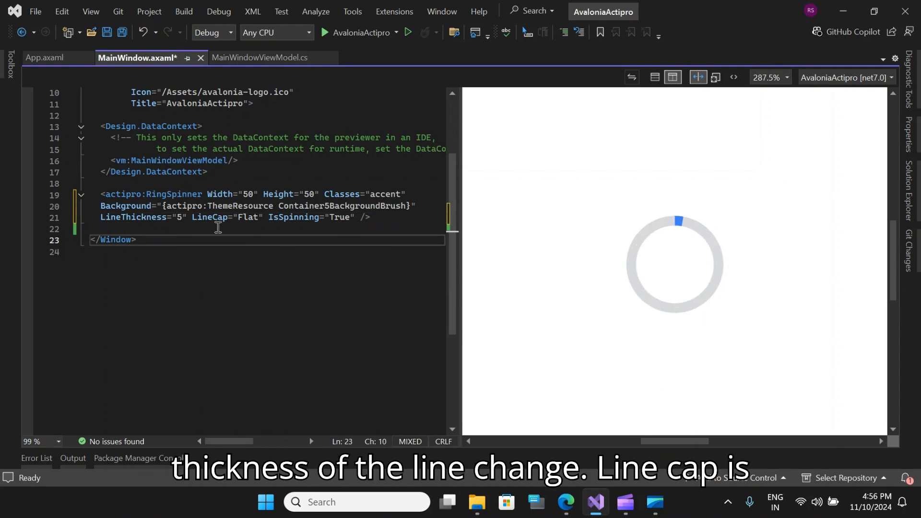
# Switch the spinner's LineCap from Flat to Round and select its spinning value.
pyautogui.doubleClick(248, 217)
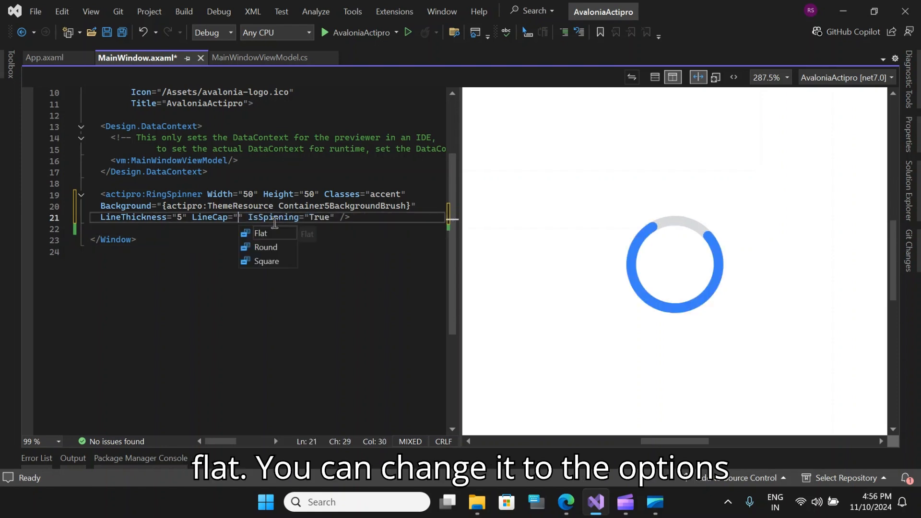
pyautogui.click(265, 246)
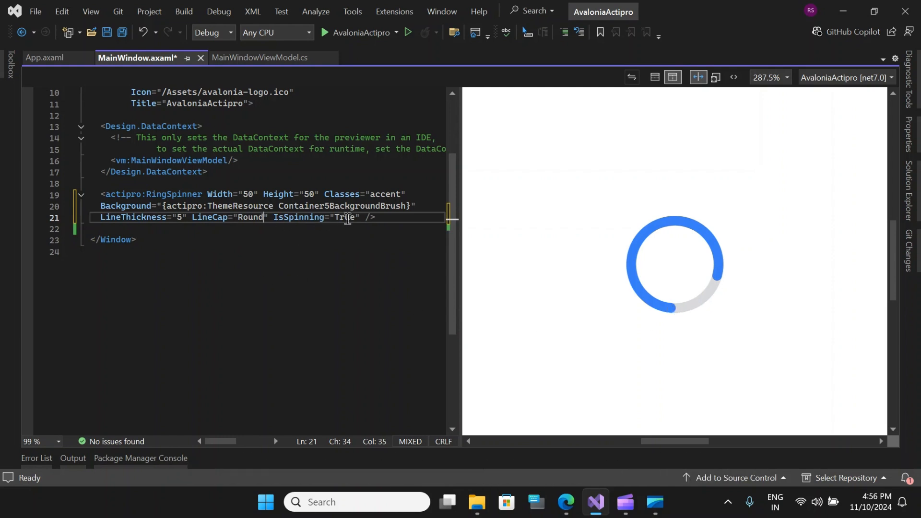
pyautogui.doubleClick(344, 216)
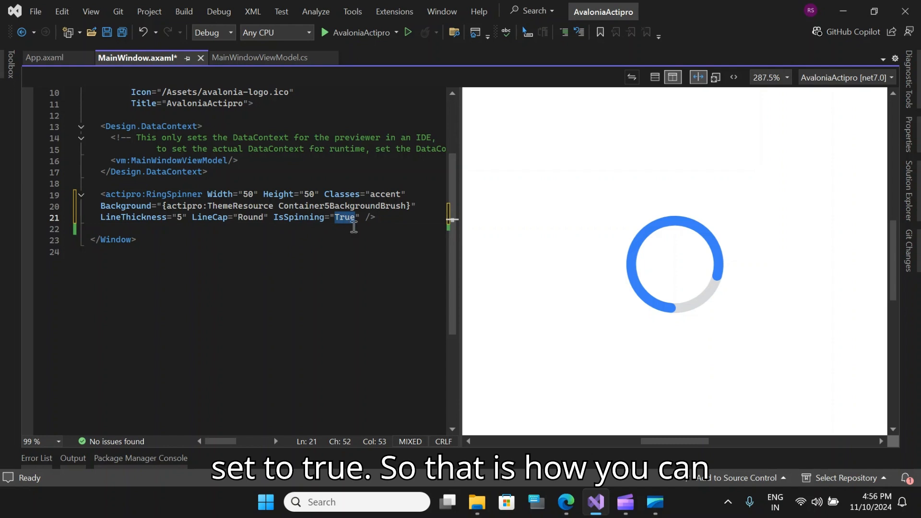